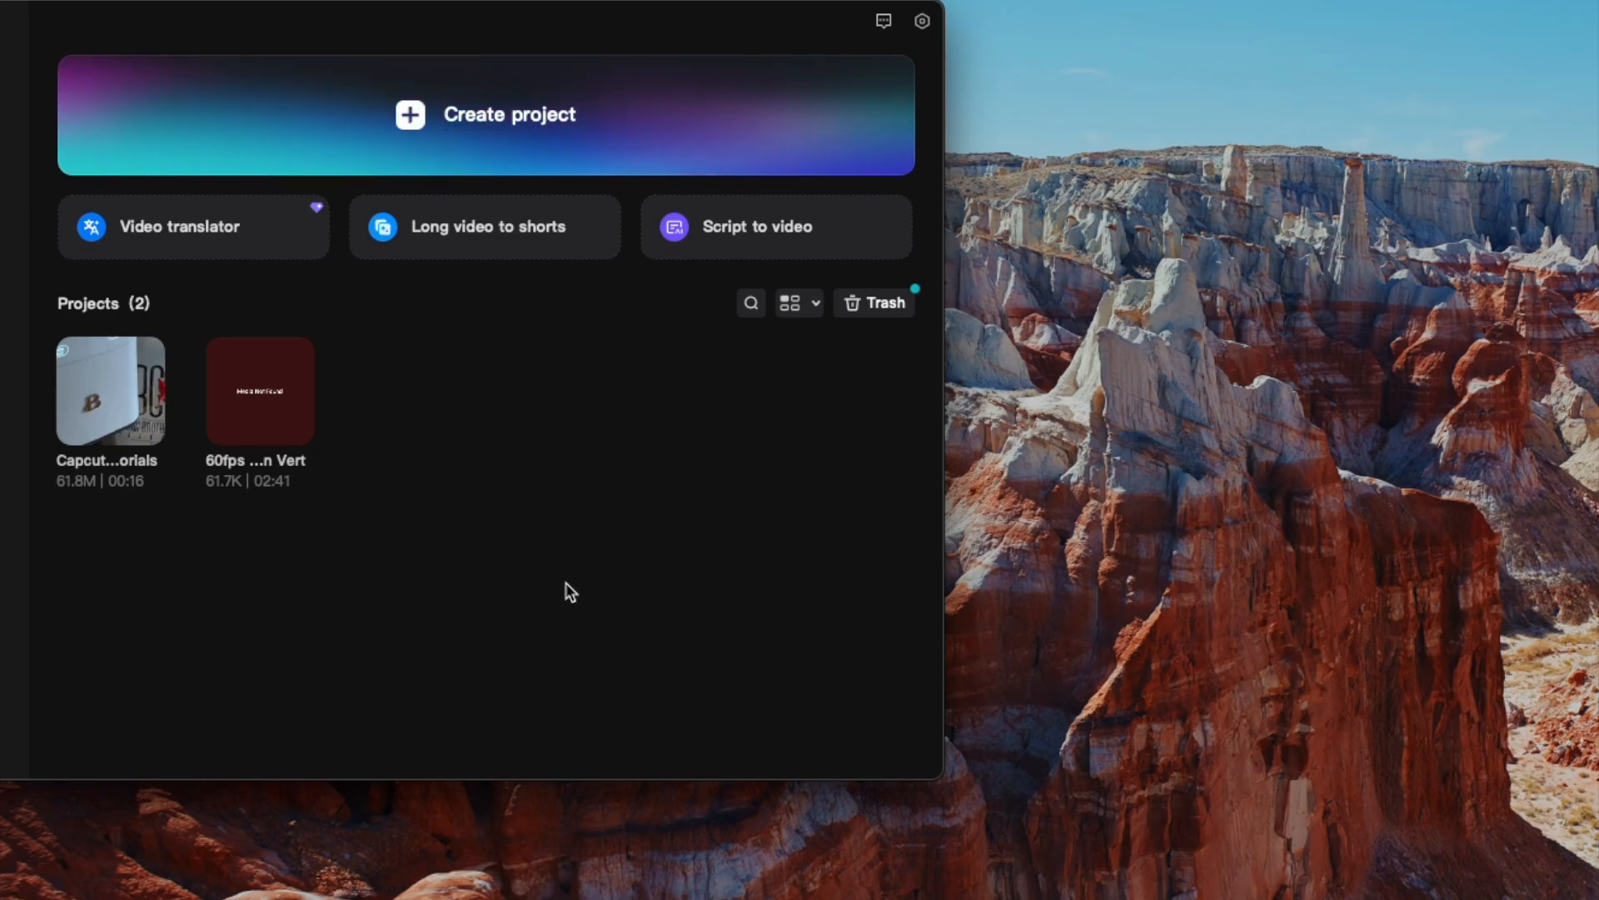
pyautogui.moveTo(600, 586)
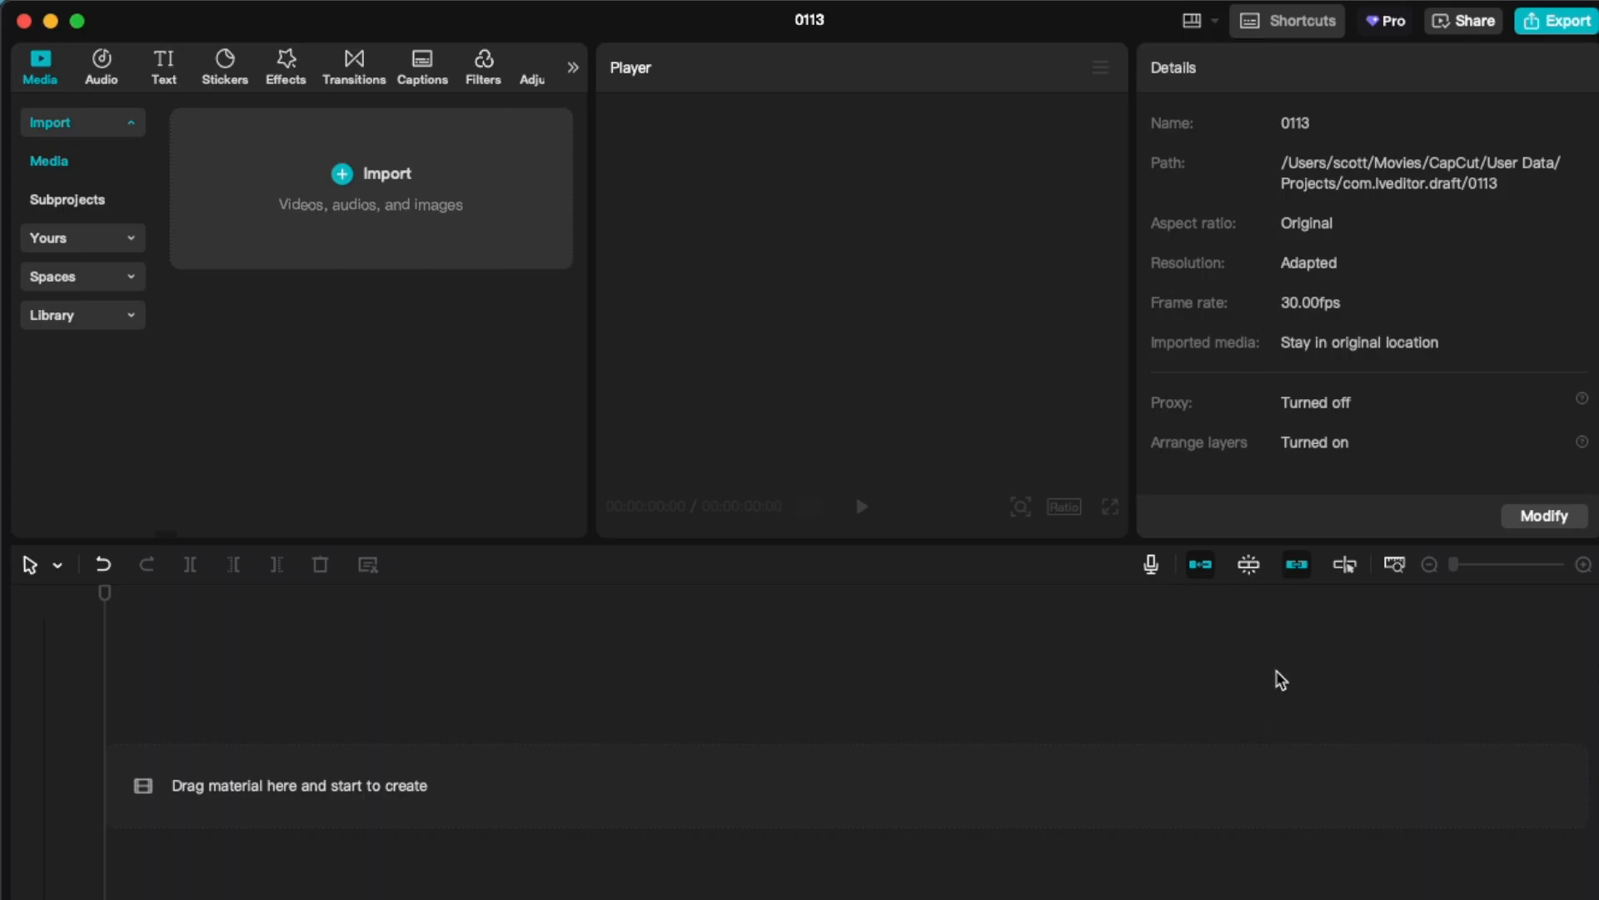
pyautogui.moveTo(893, 410)
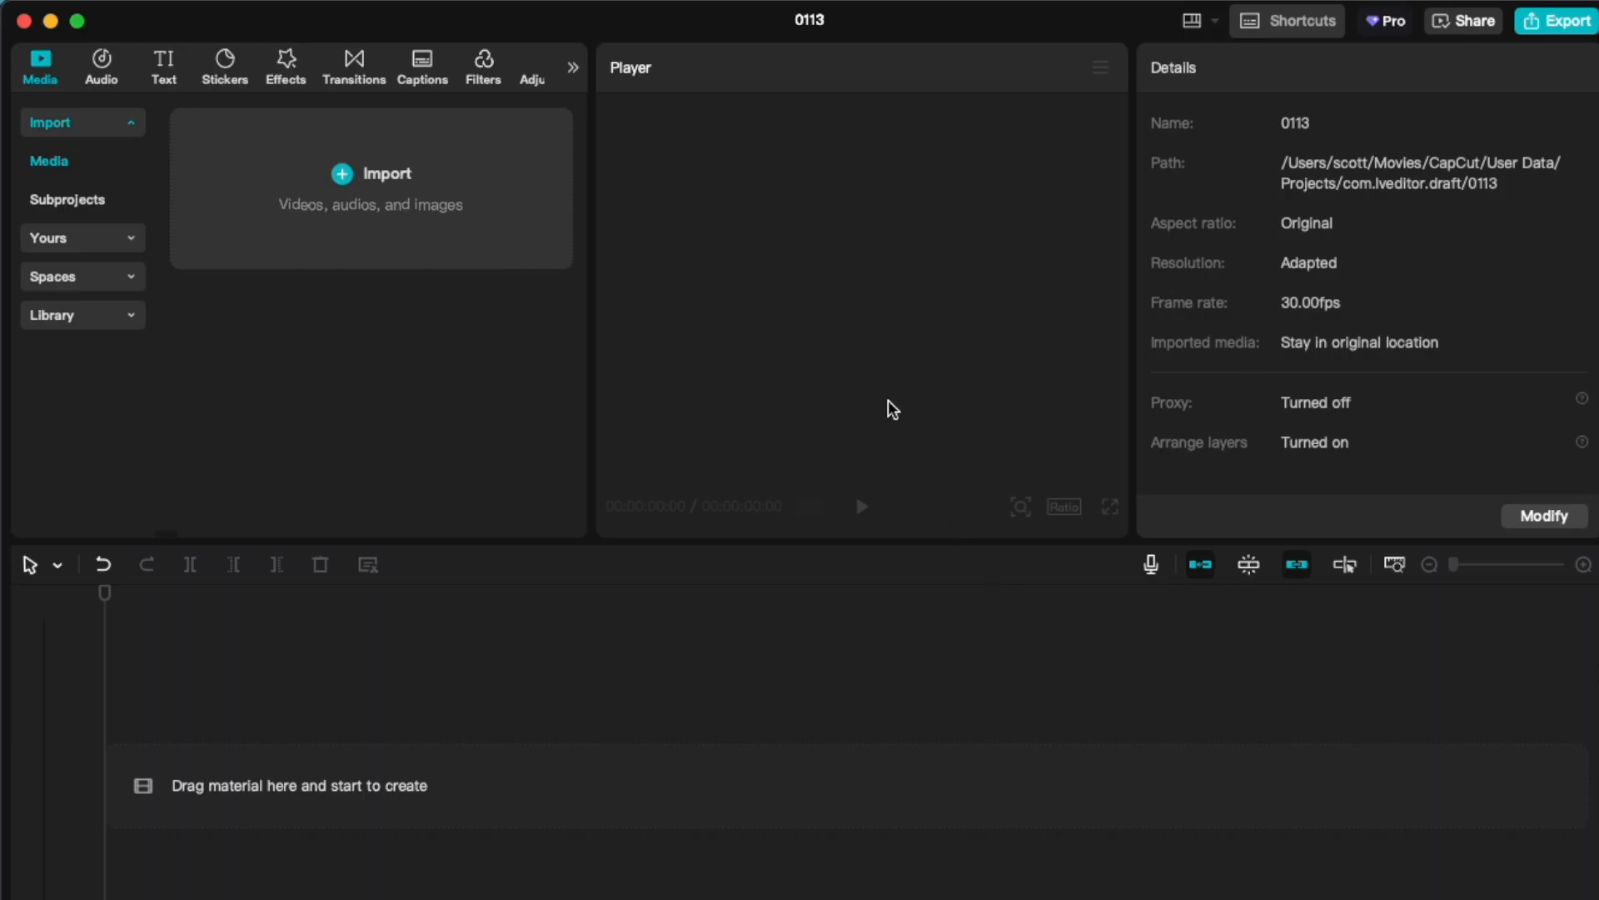
pyautogui.moveTo(996, 558)
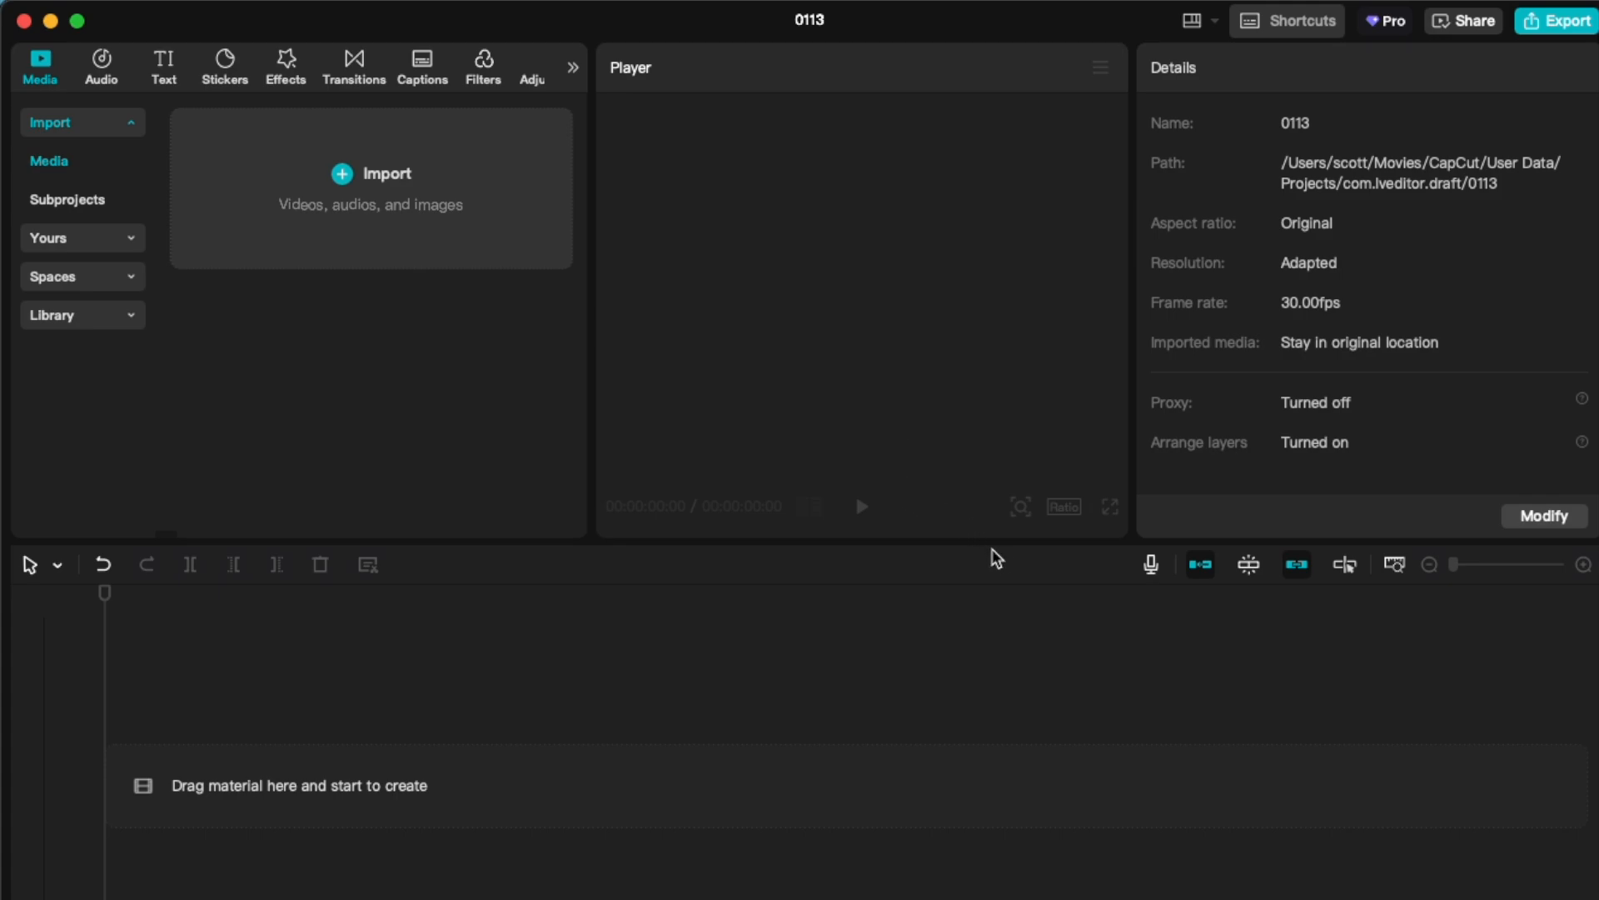
pyautogui.moveTo(998, 588)
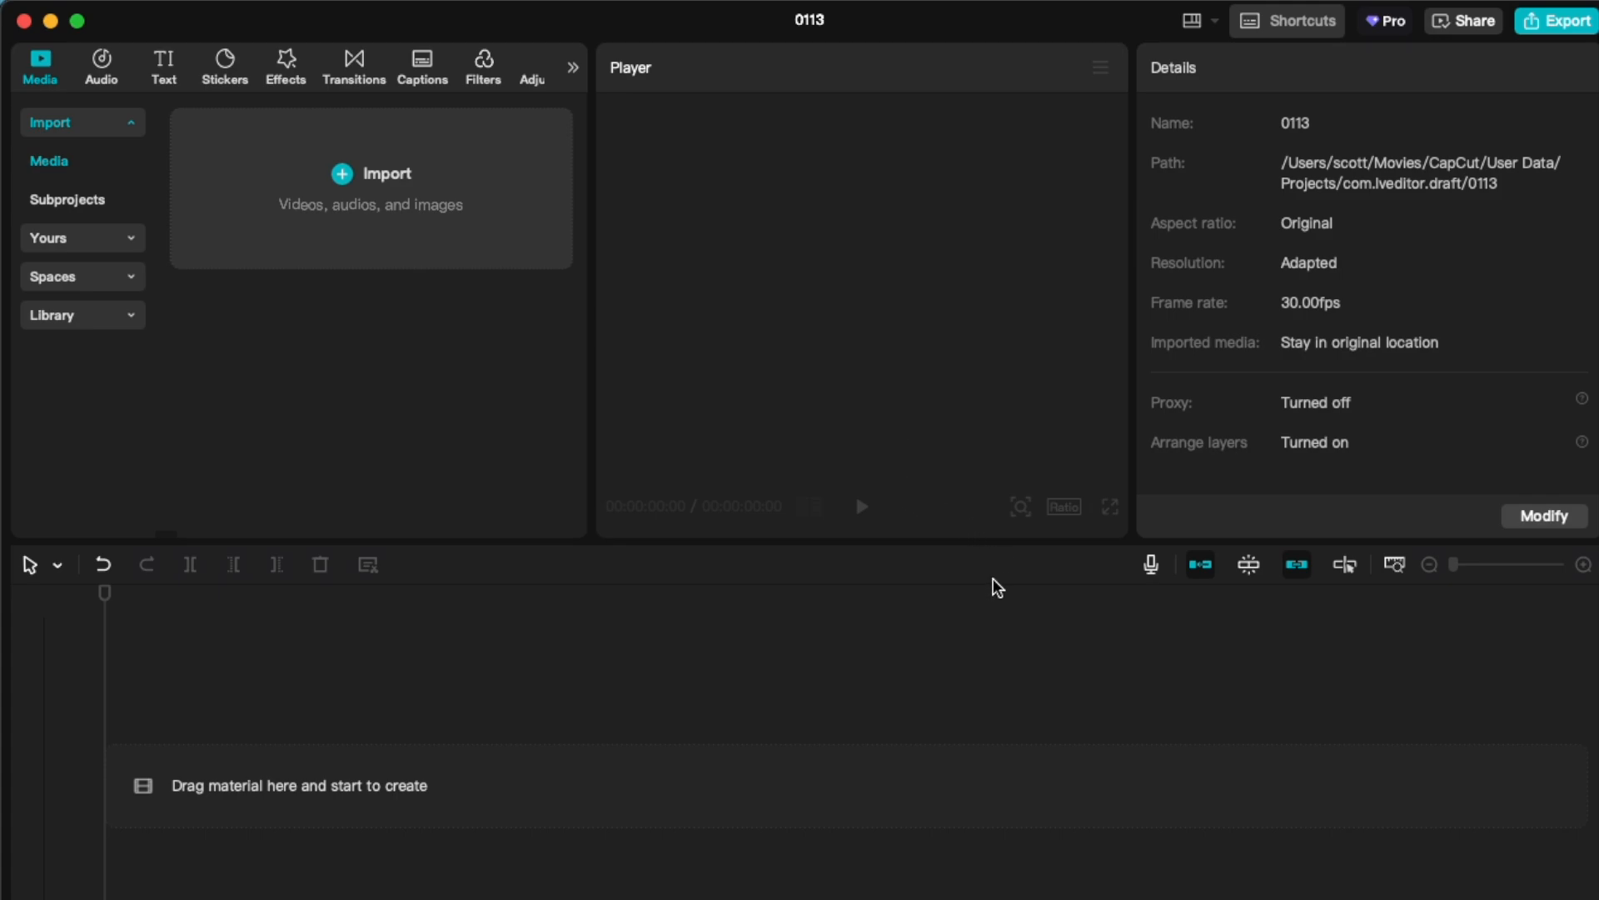
pyautogui.moveTo(1066, 538)
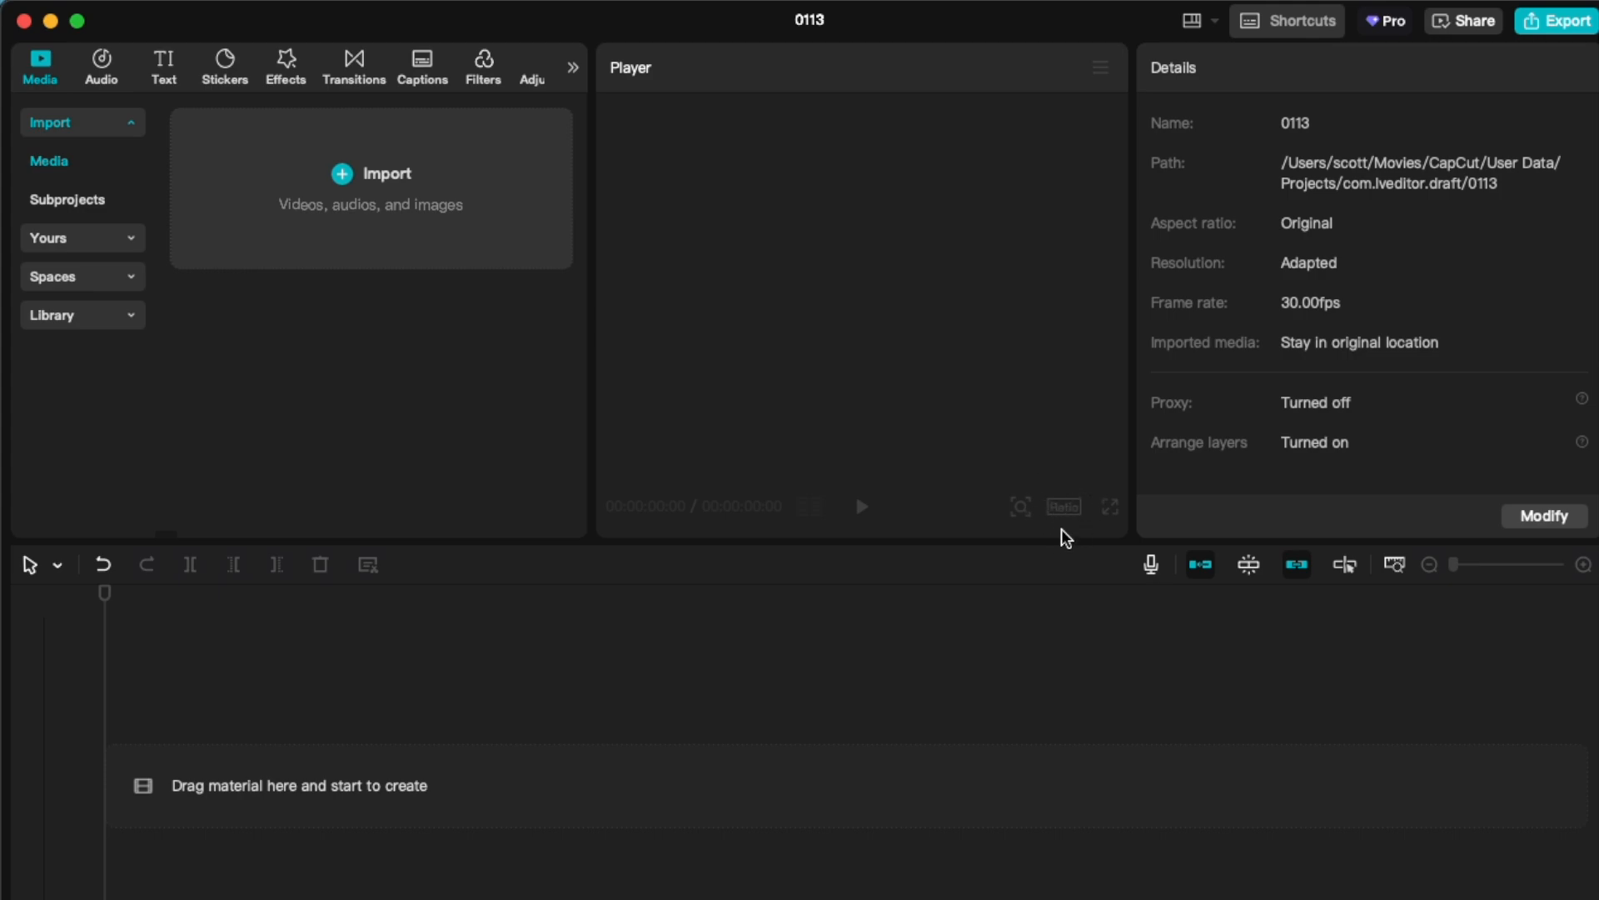
pyautogui.moveTo(347, 468)
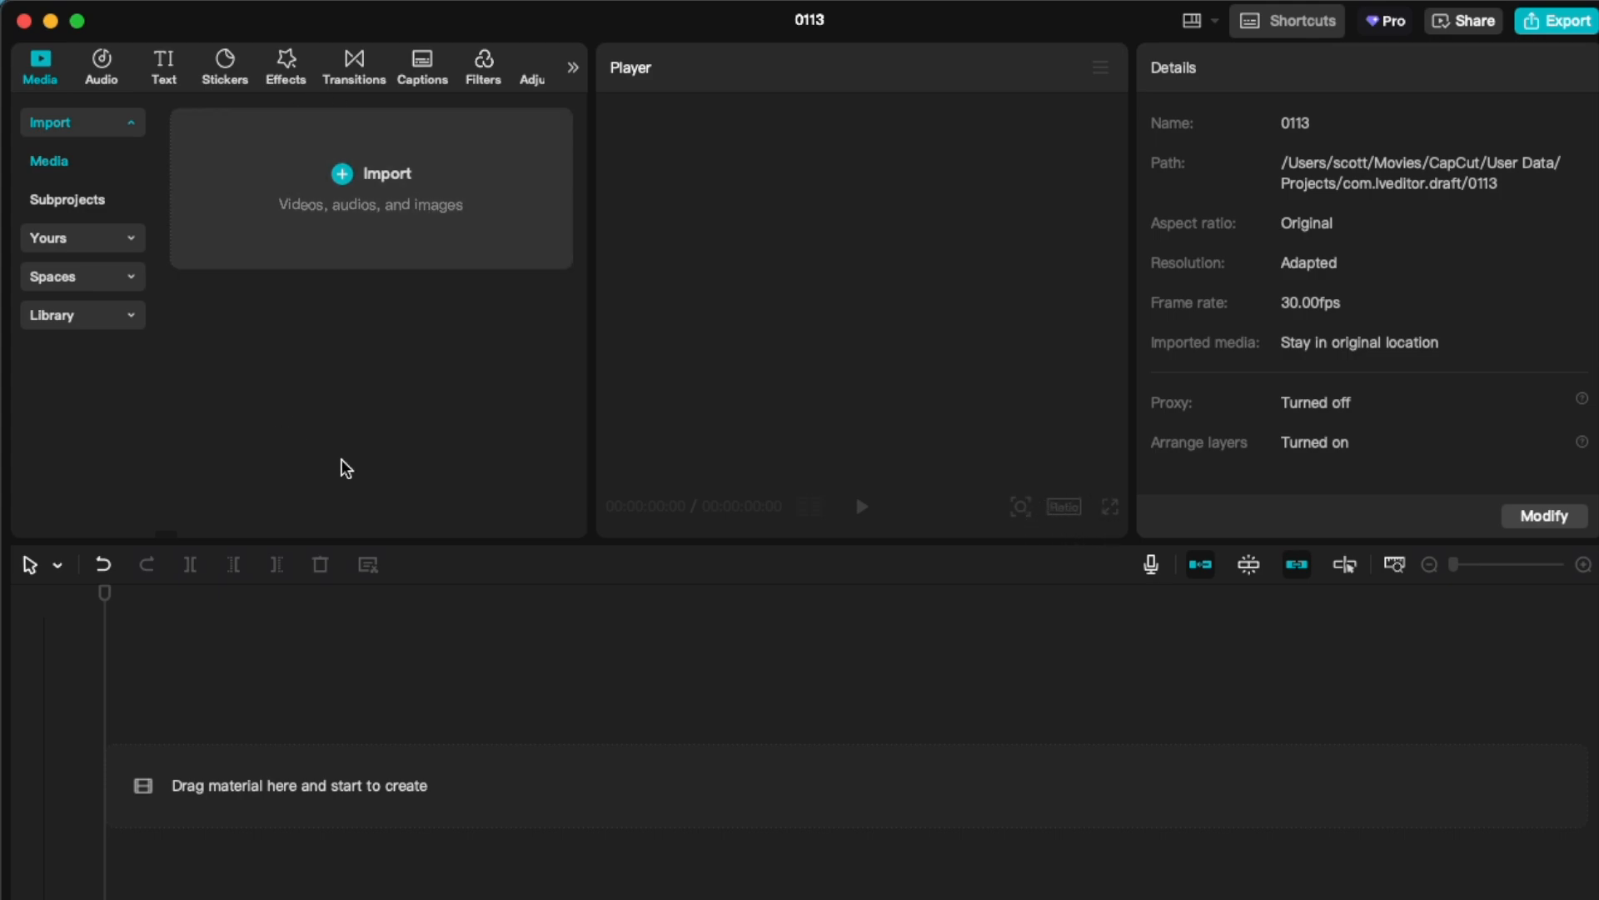
pyautogui.moveTo(490, 279)
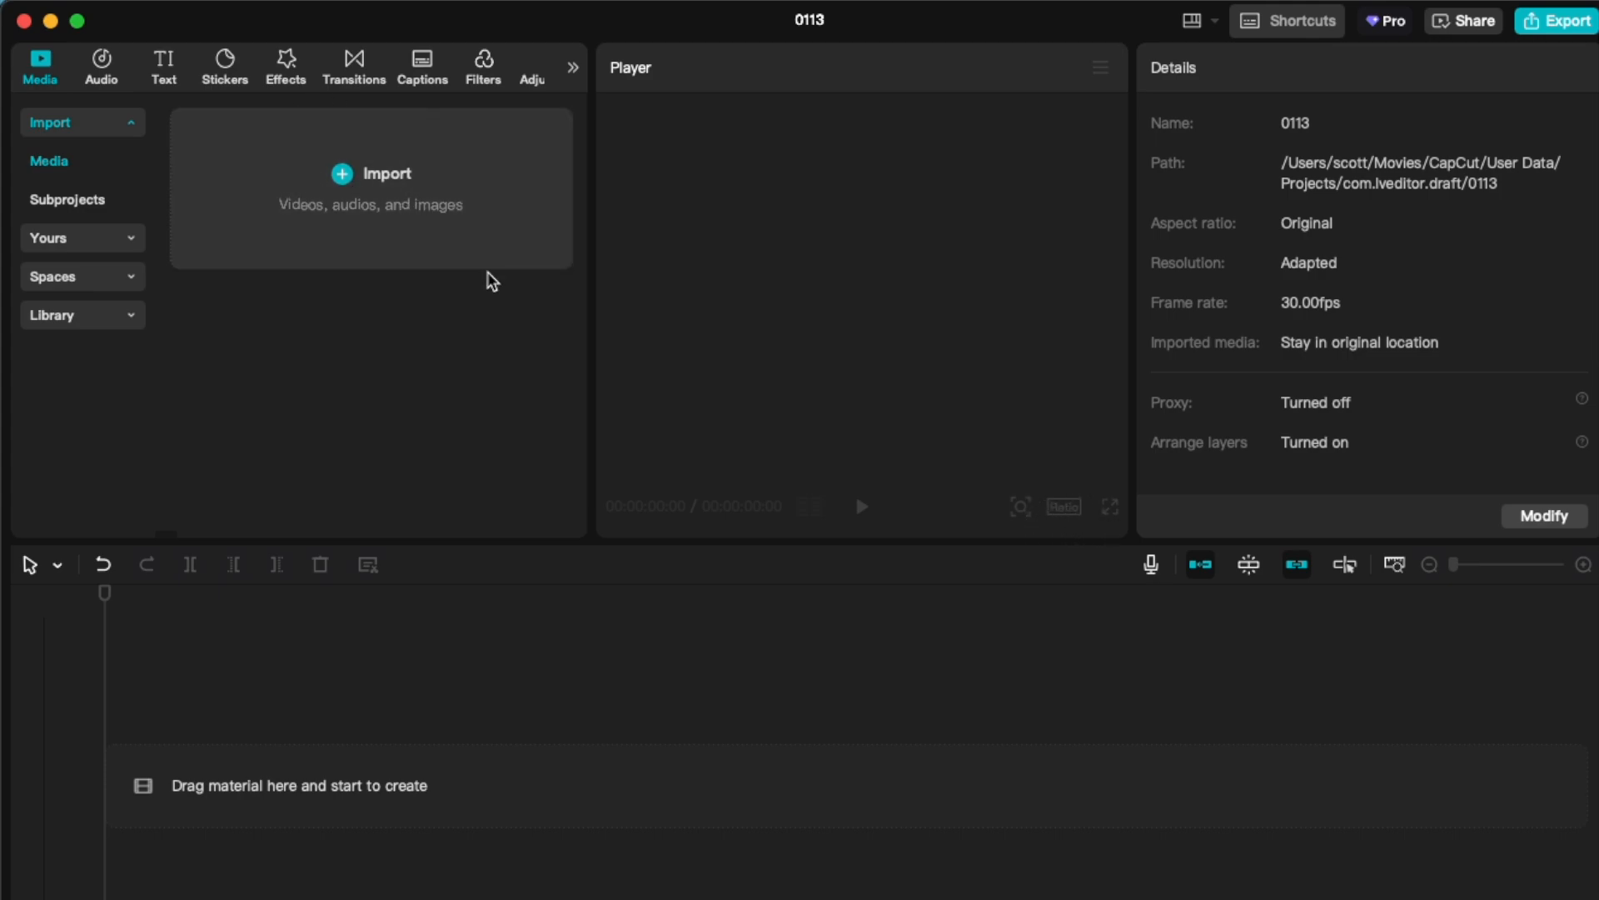
pyautogui.moveTo(865, 410)
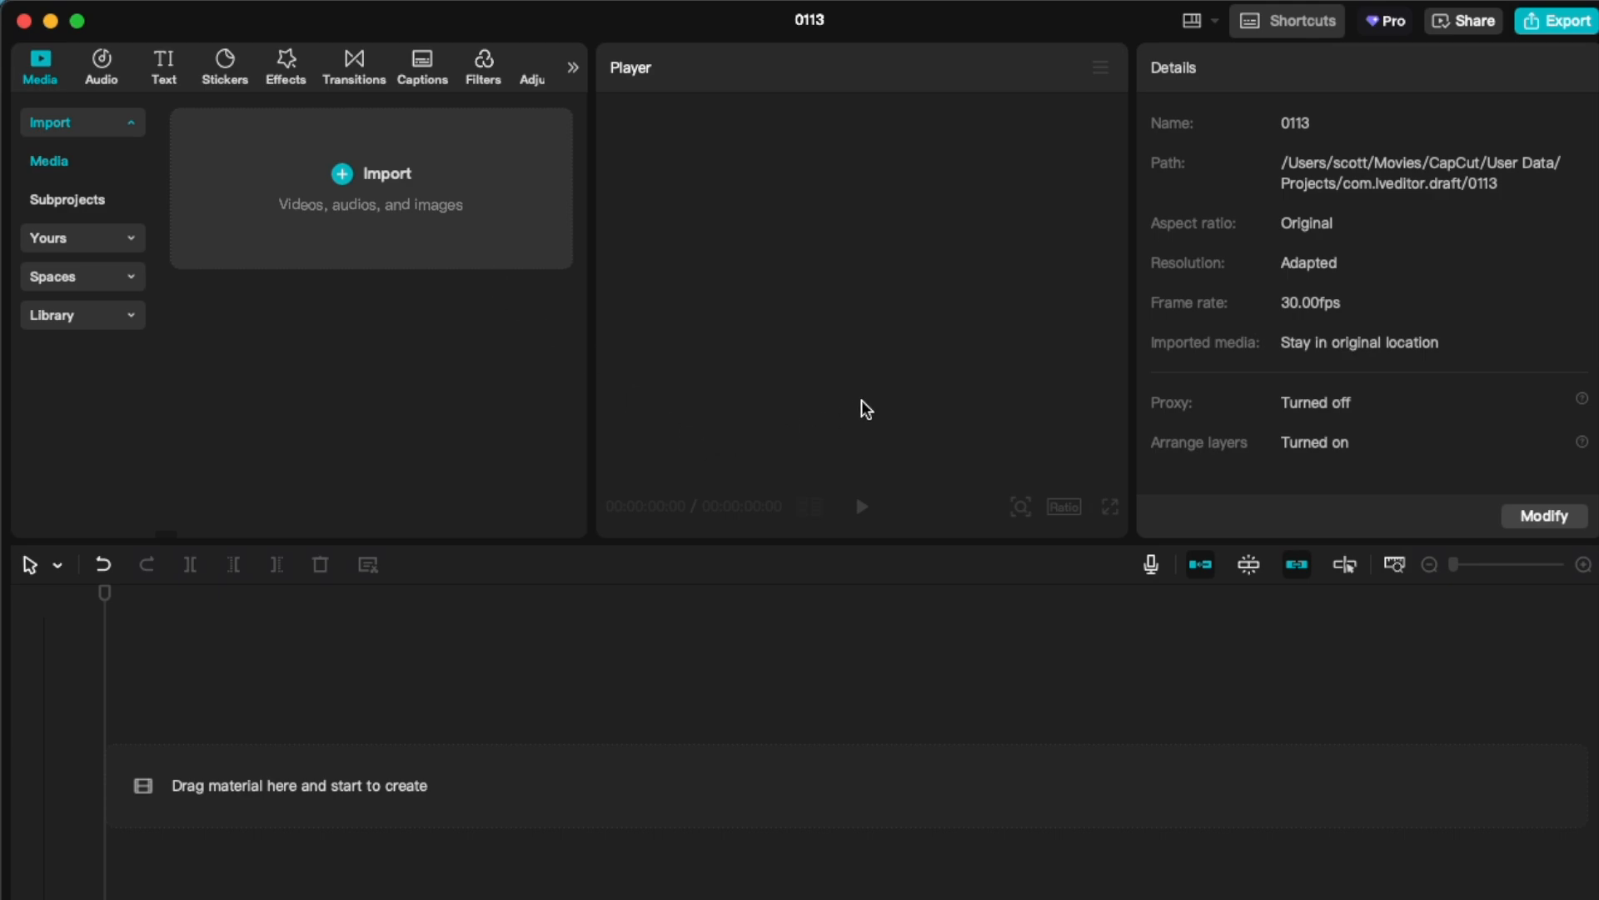
pyautogui.moveTo(571, 321)
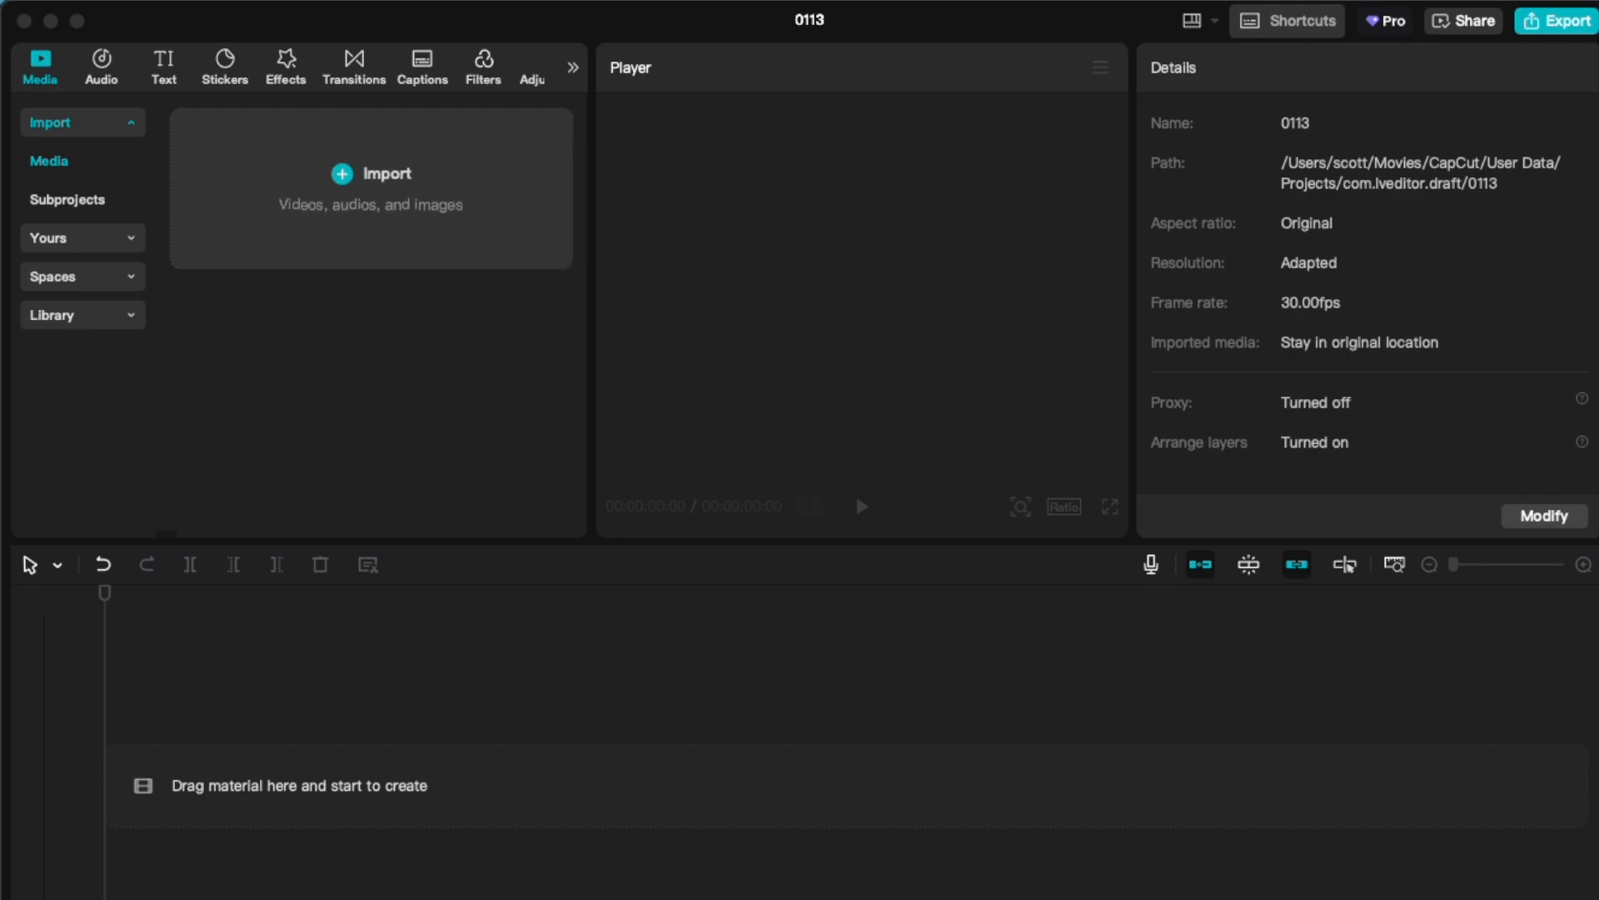
# Drop IMG_8113.MOV and IMG_8112.MOV from Finder onto the empty timeline track, back to back
pyautogui.moveTo(388, 183); pyautogui.dragTo(851, 749)
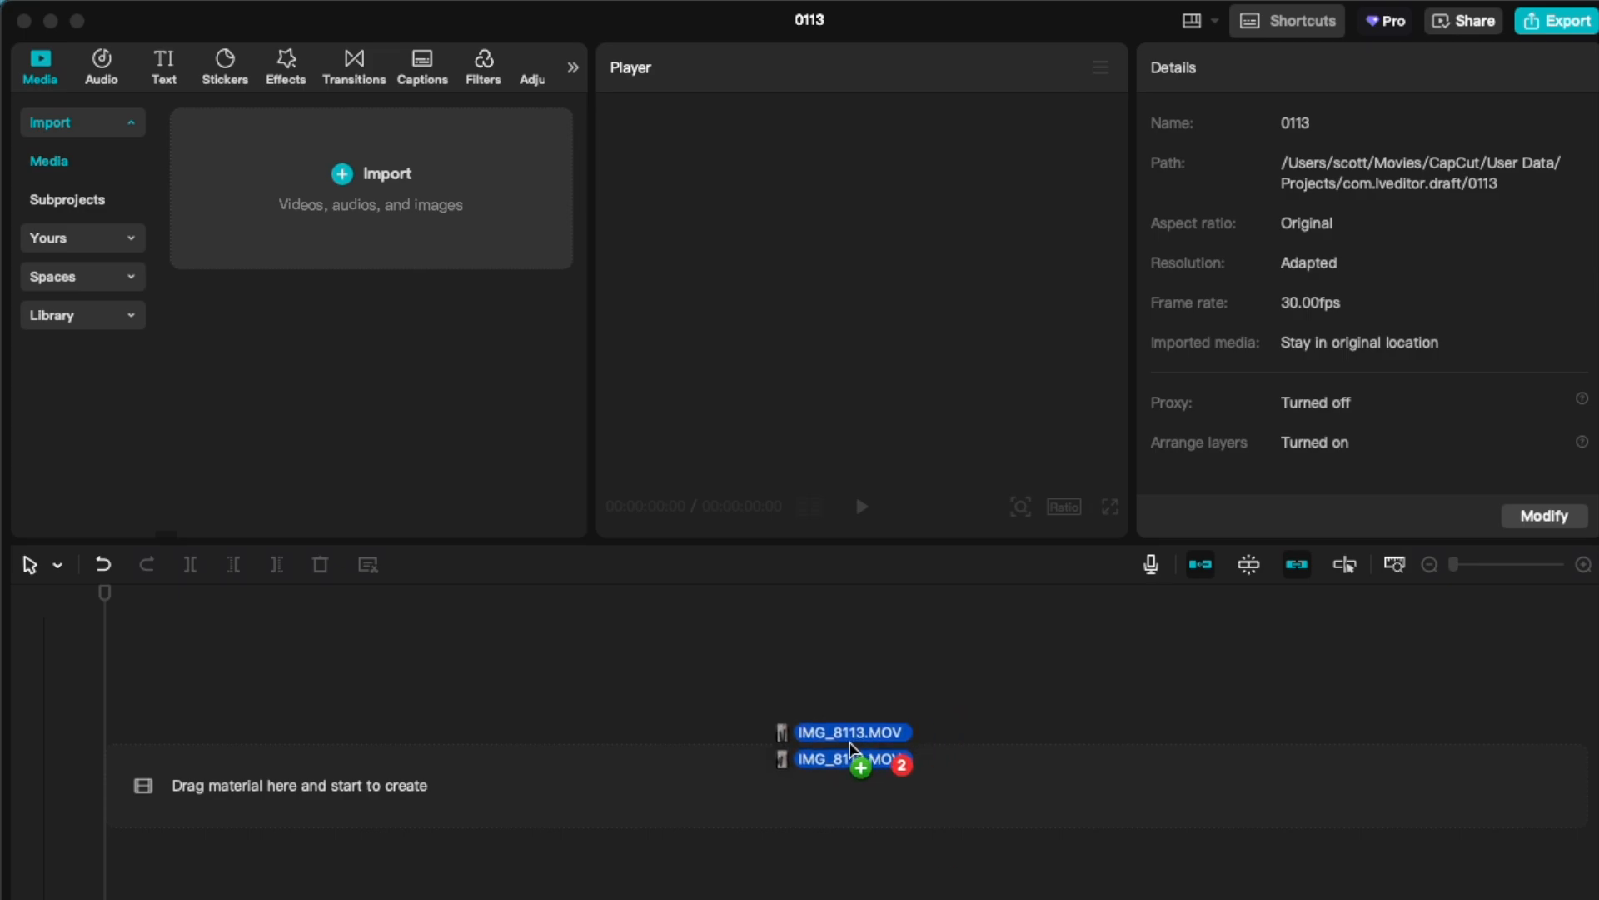
pyautogui.moveTo(851, 750); pyautogui.dragTo(428, 784)
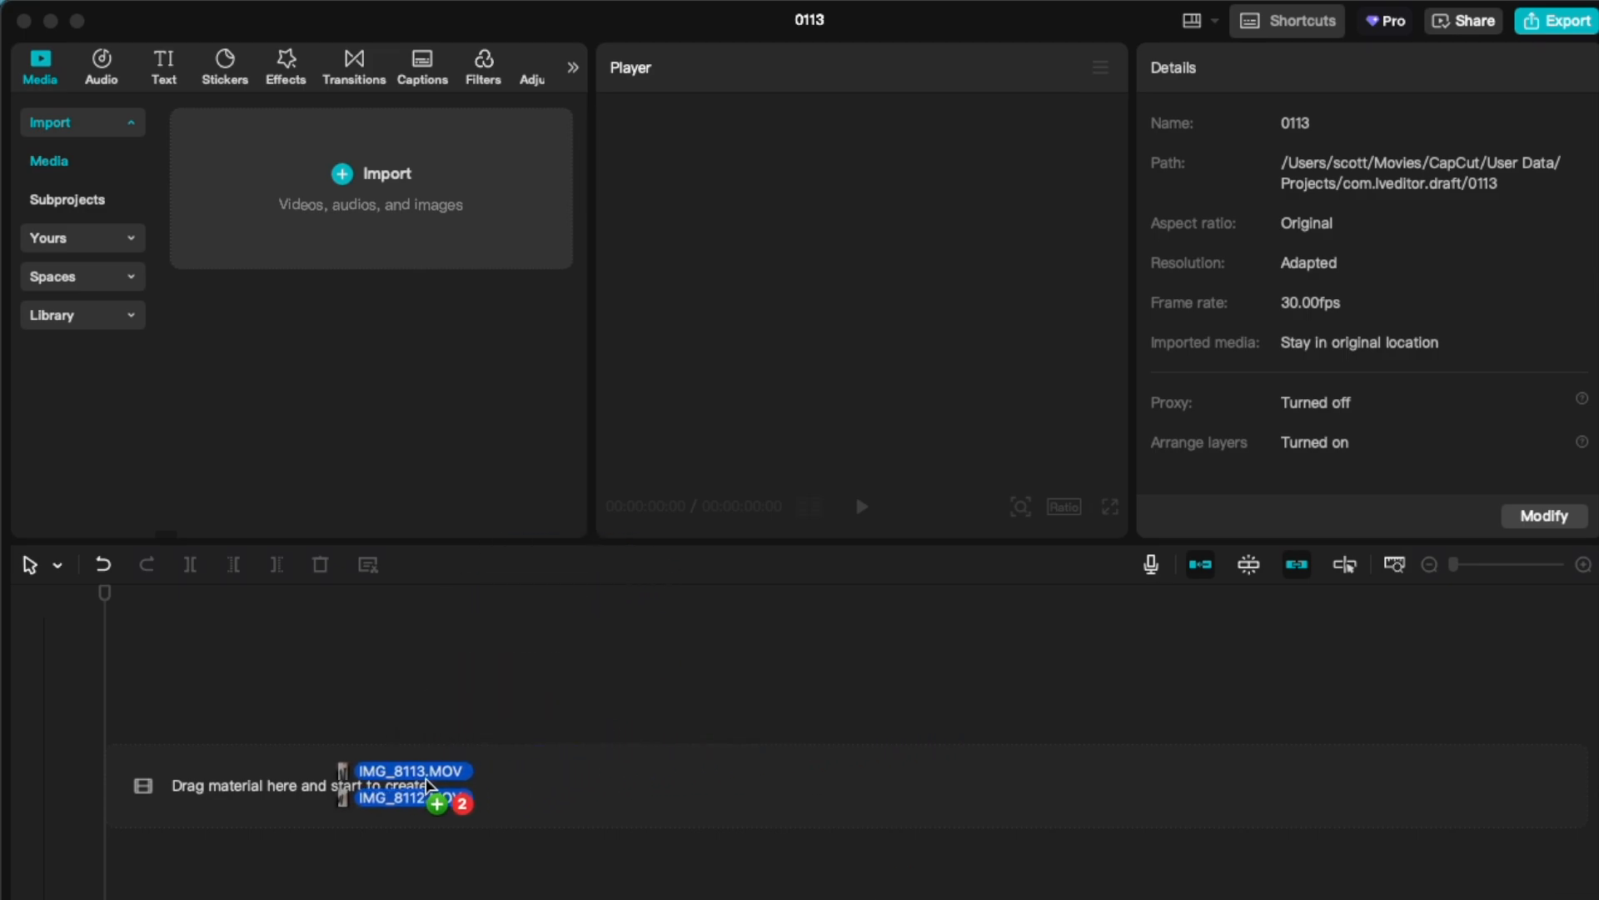
pyautogui.moveTo(418, 784); pyautogui.dragTo(357, 784)
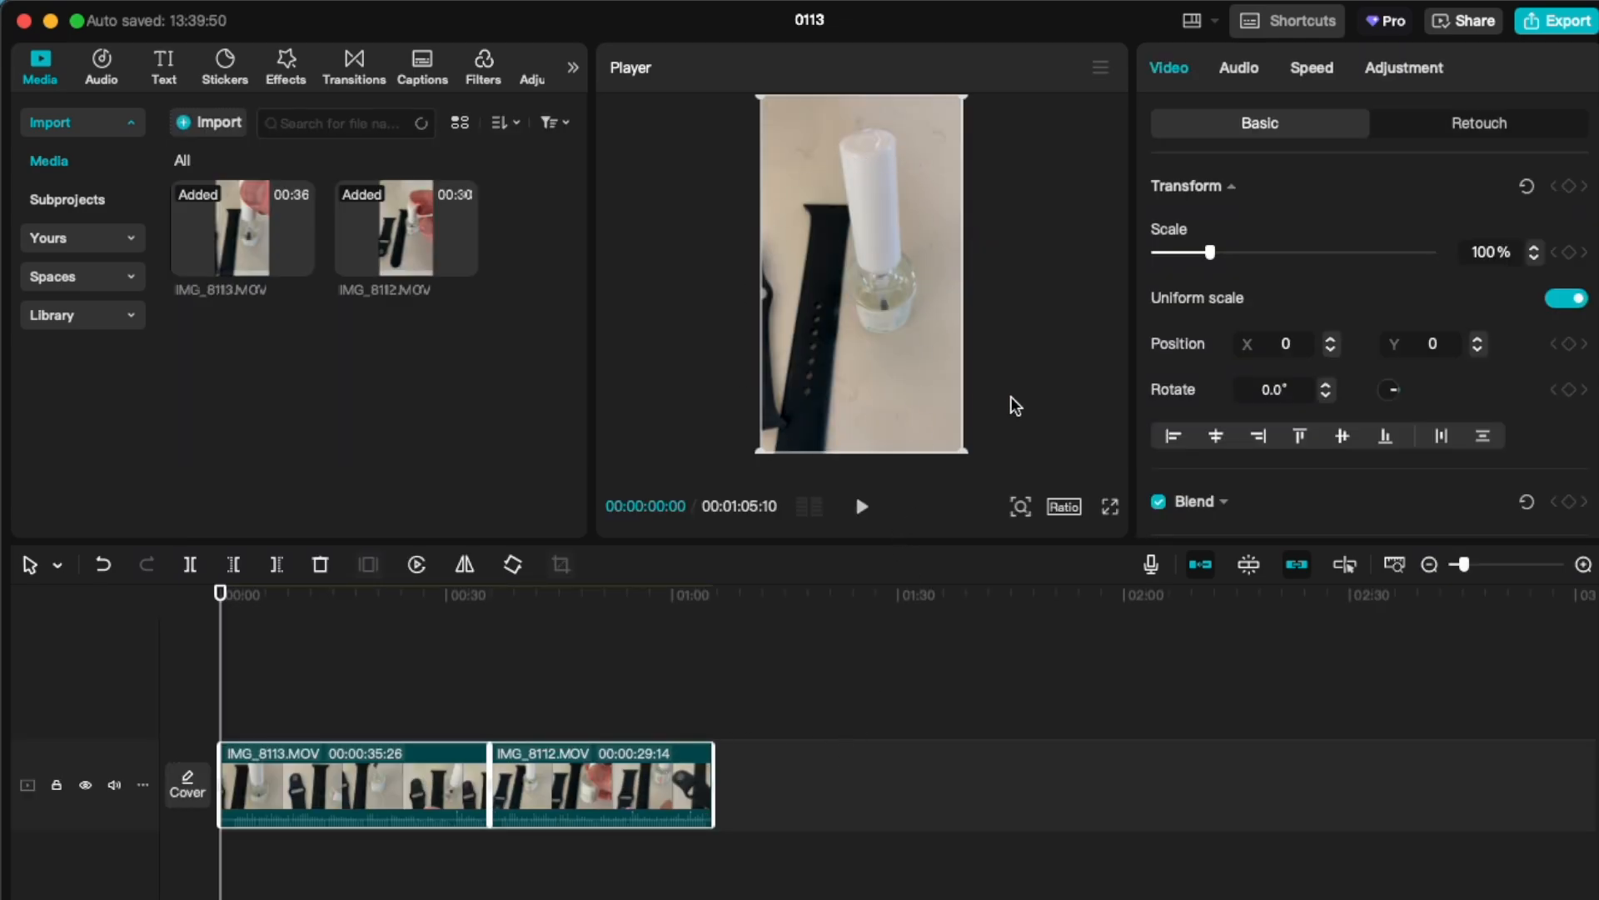
pyautogui.moveTo(996, 431)
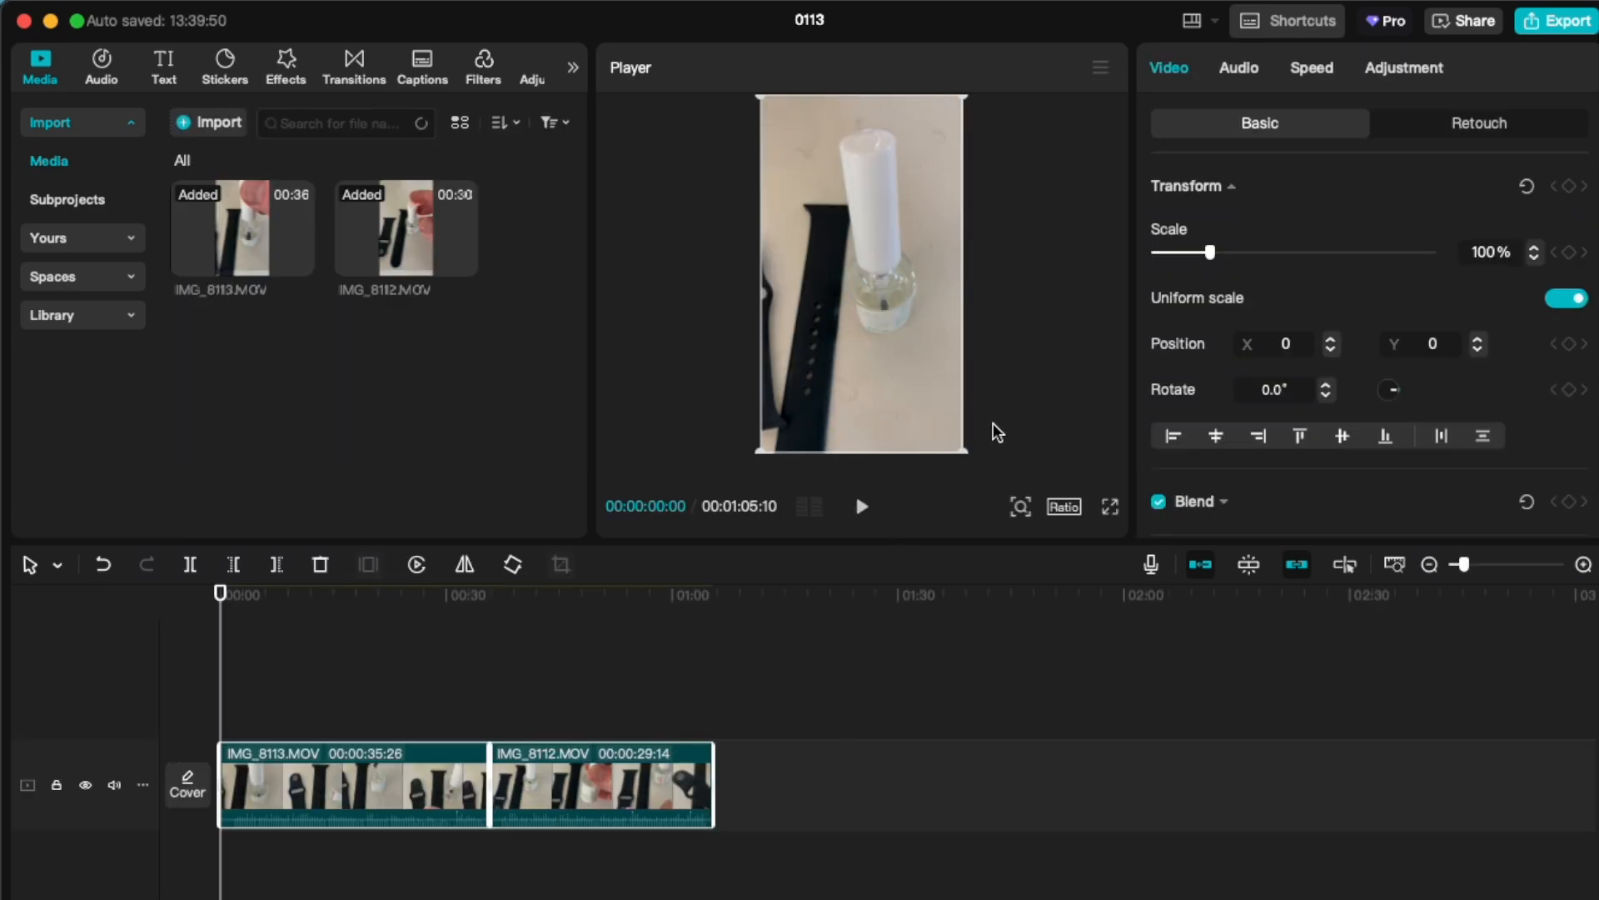
pyautogui.moveTo(670, 650)
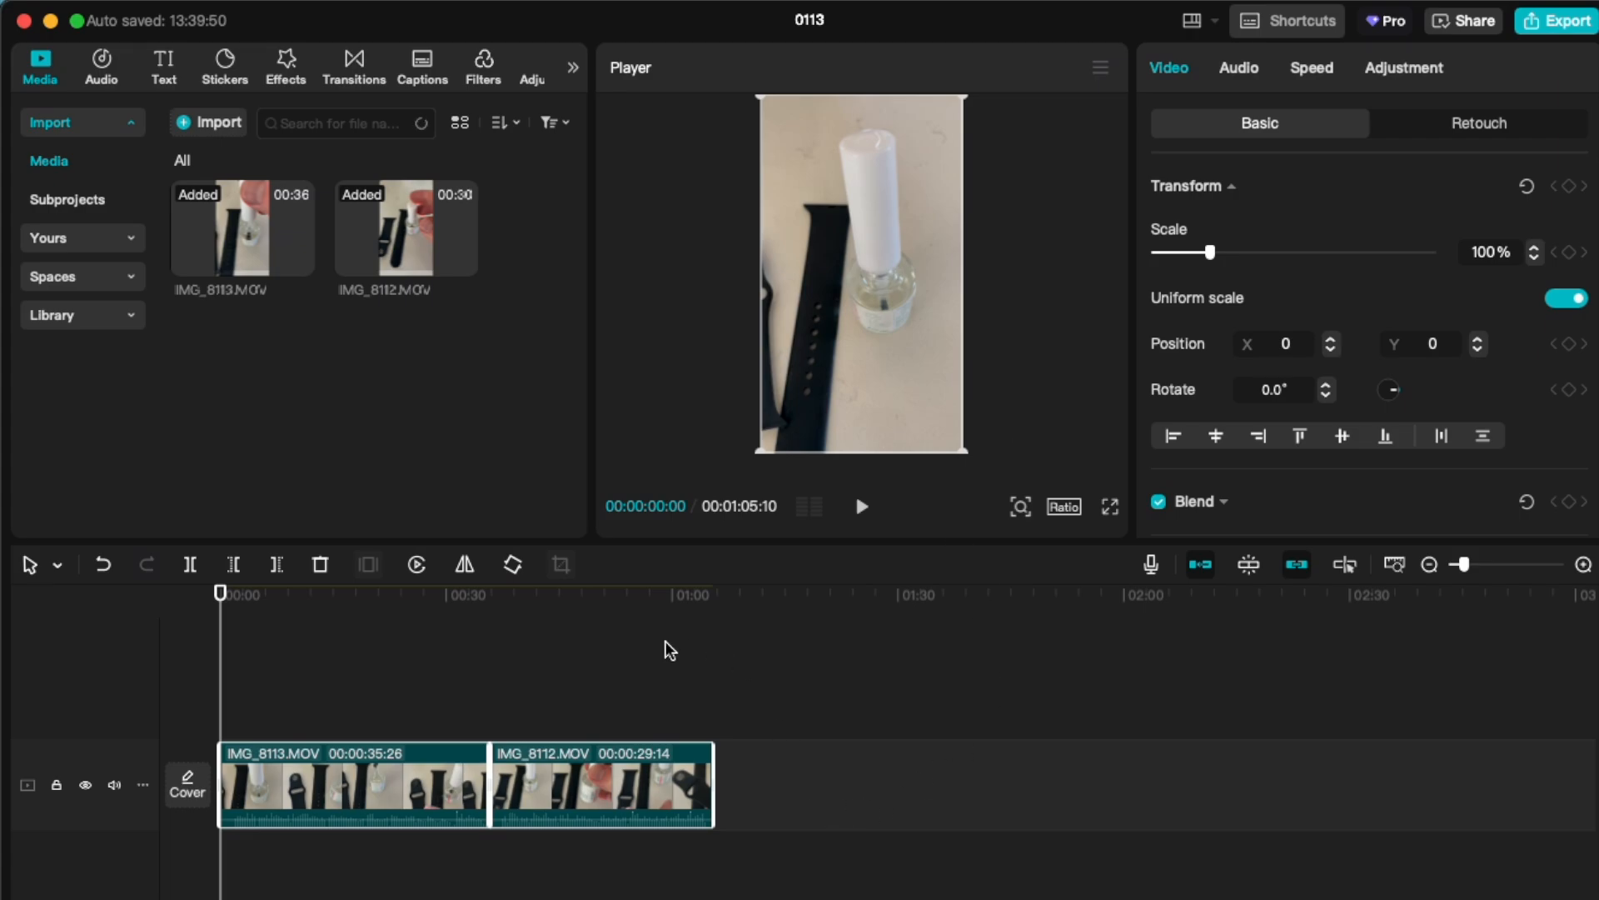
pyautogui.moveTo(798, 726)
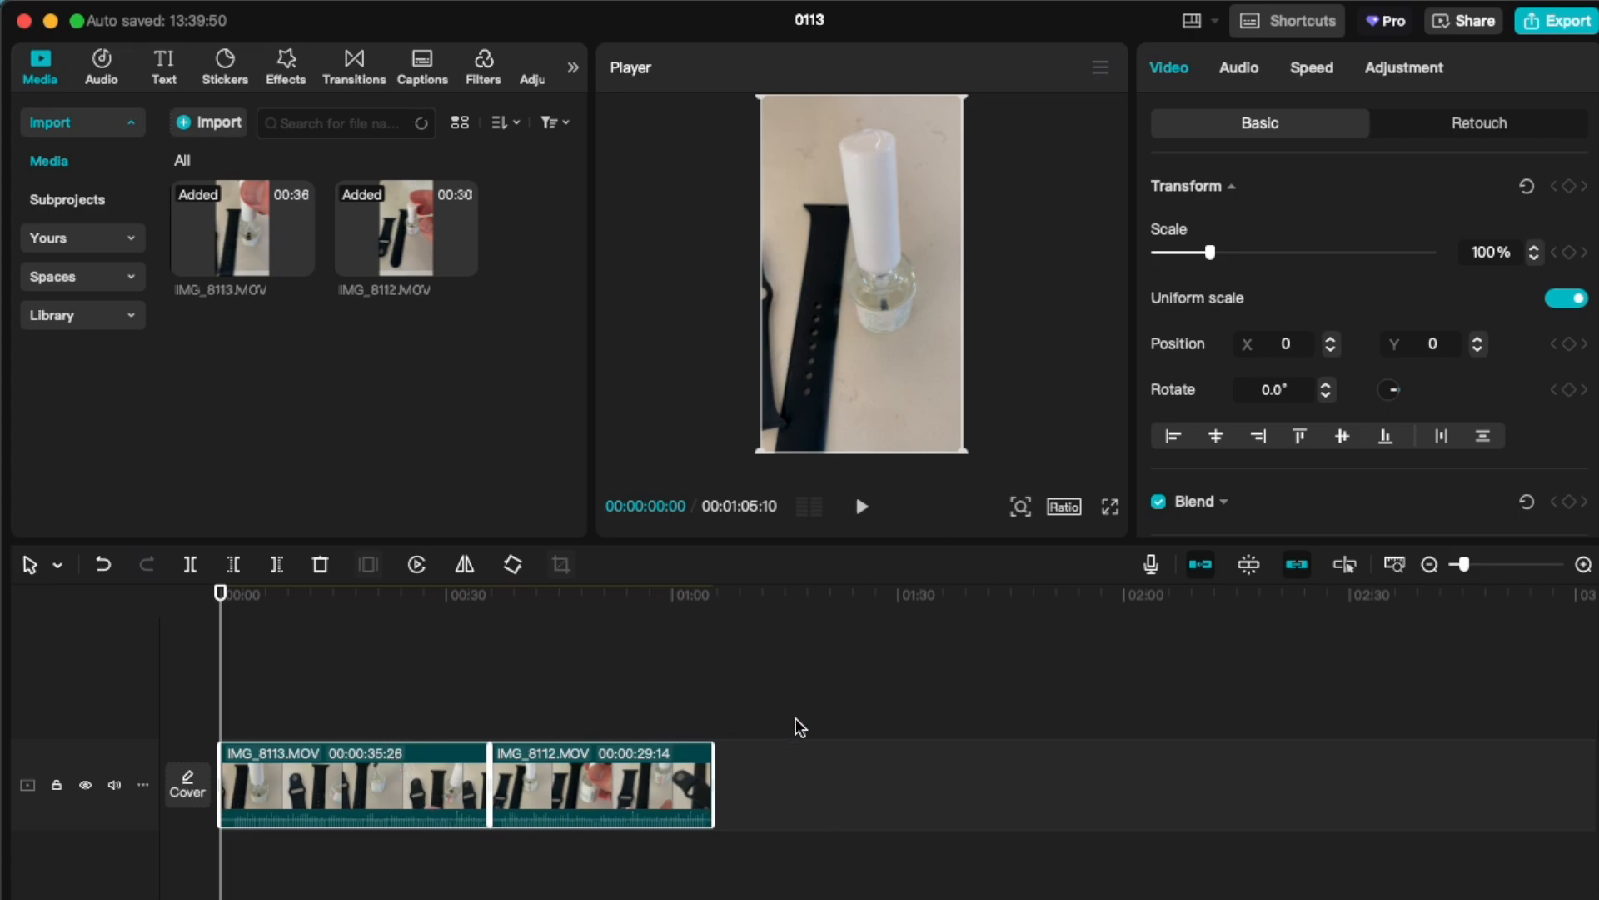
pyautogui.moveTo(810, 726)
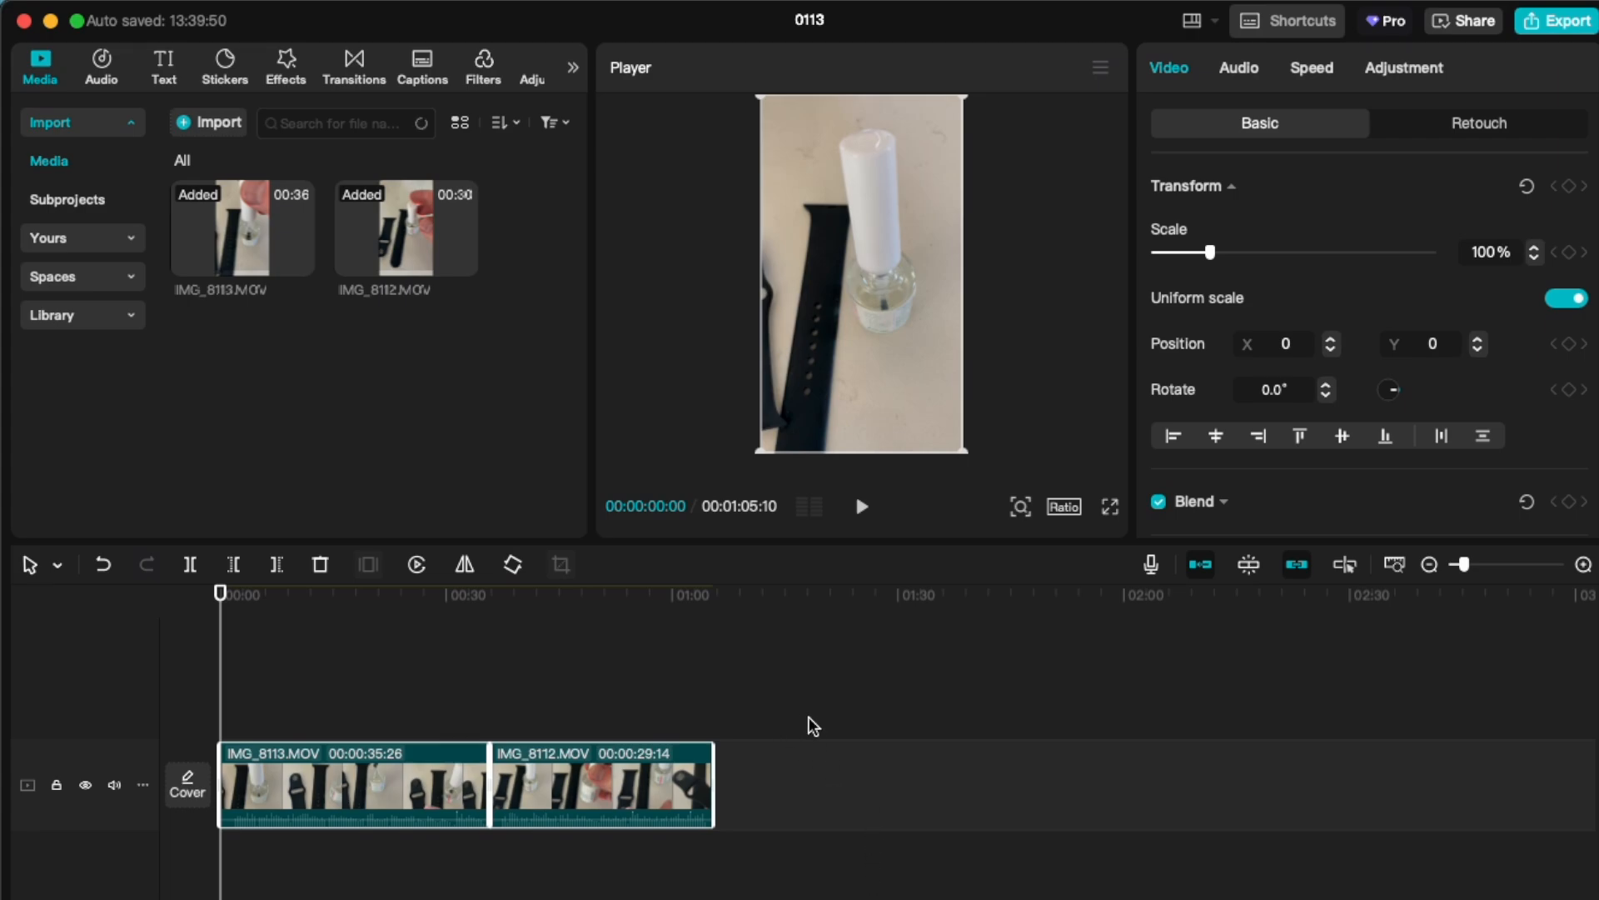
pyautogui.moveTo(909, 711)
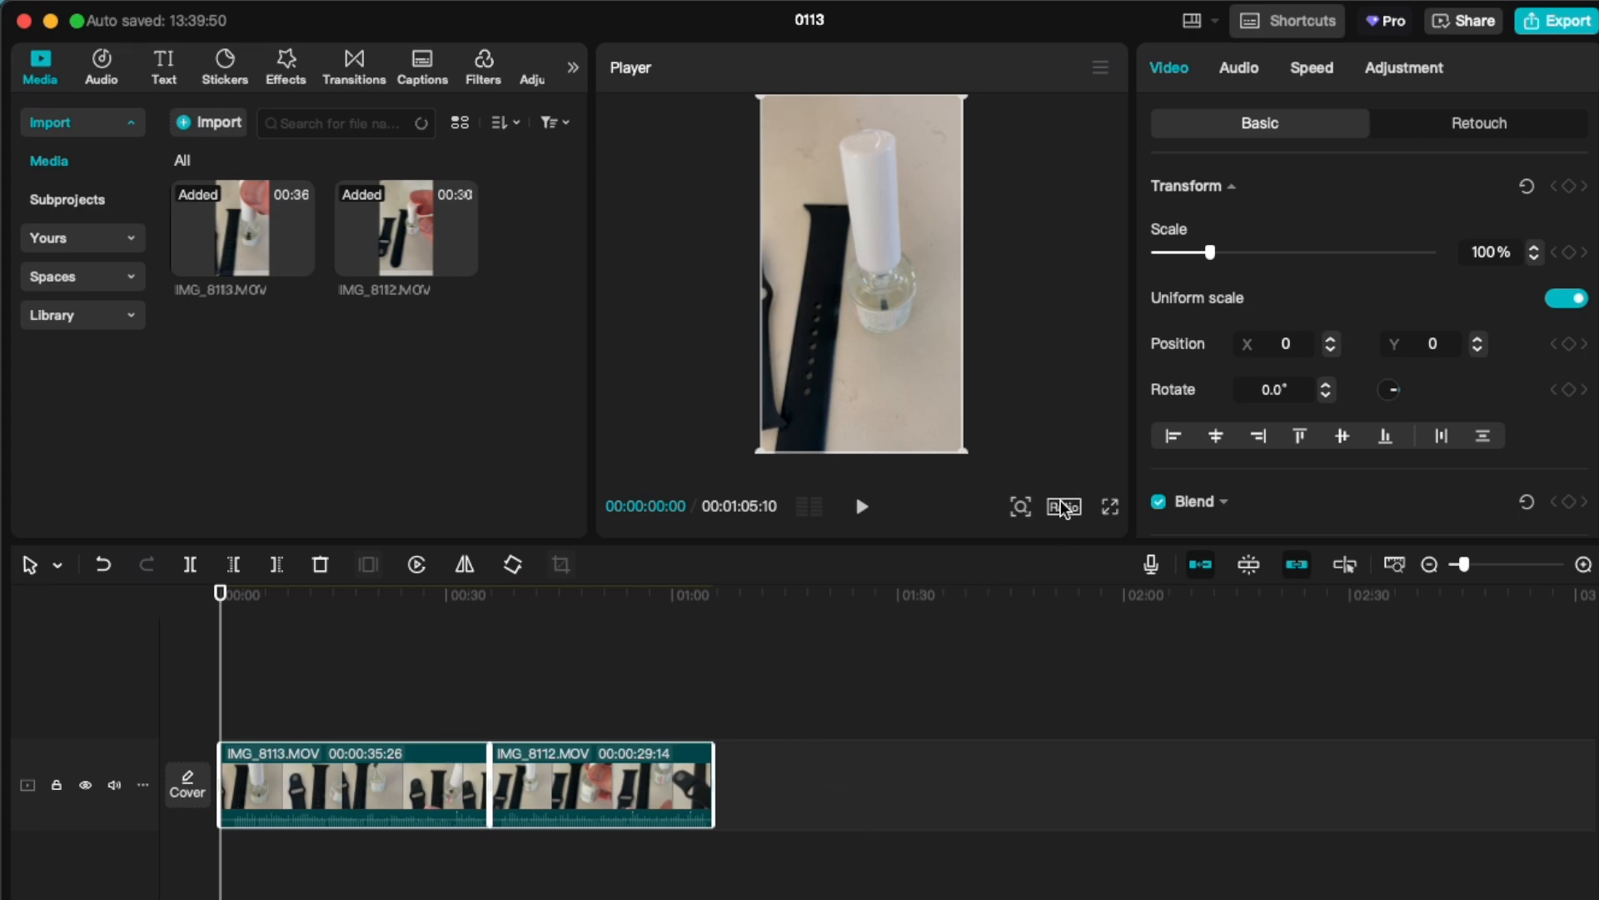
# Choose the 9:16 vertical aspect ratio from the Ratio list under the player
pyautogui.click(1063, 506)
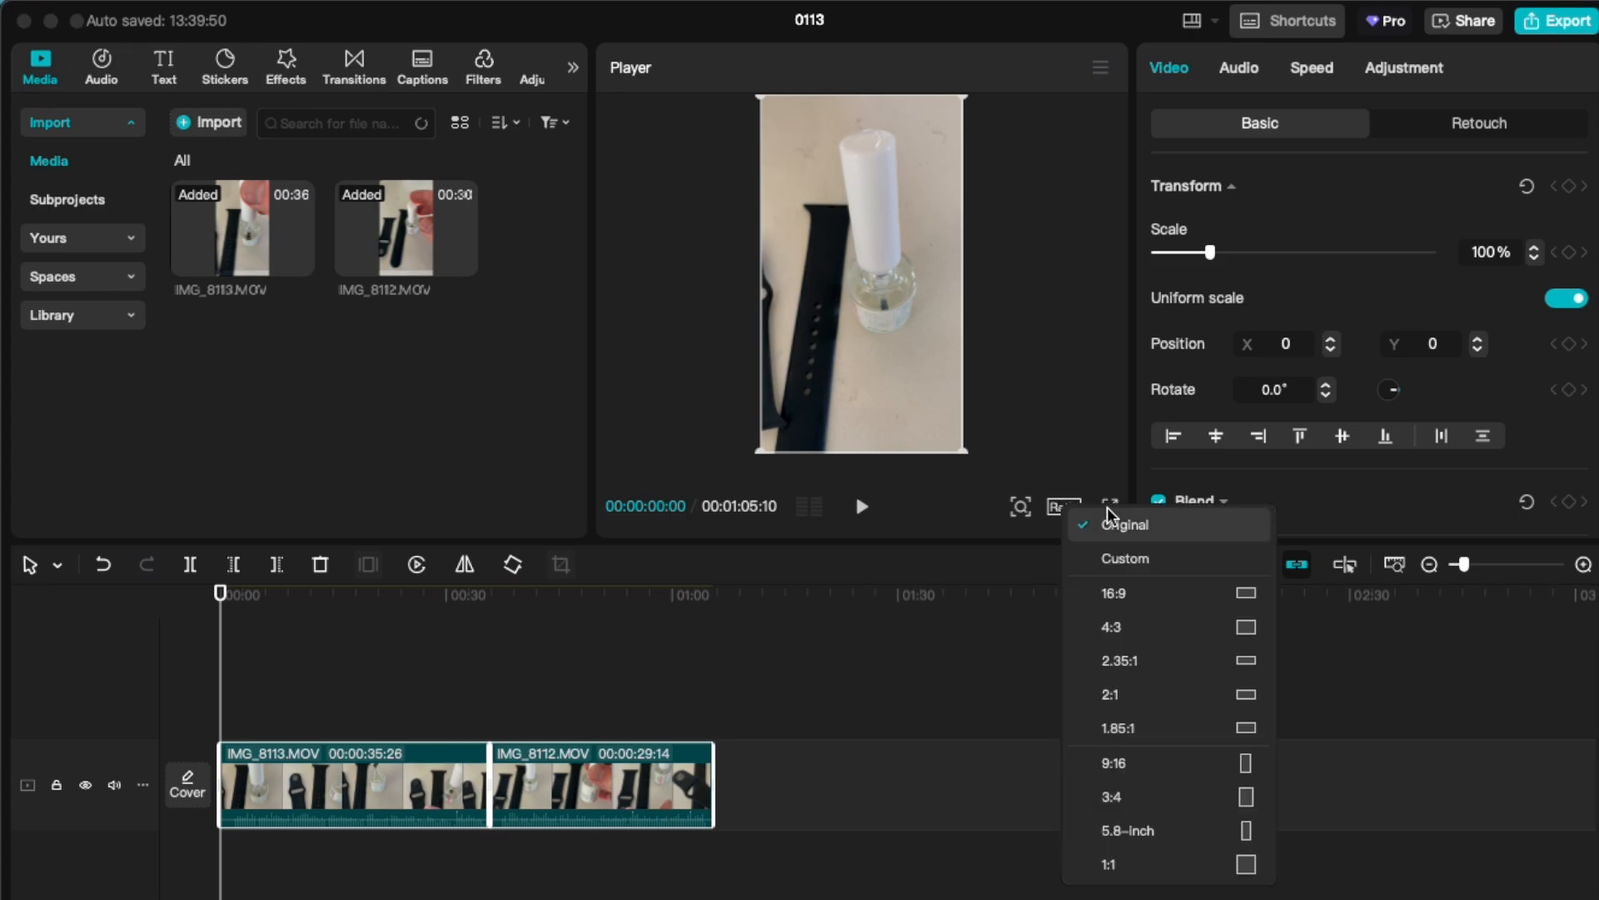
pyautogui.moveTo(1193, 763)
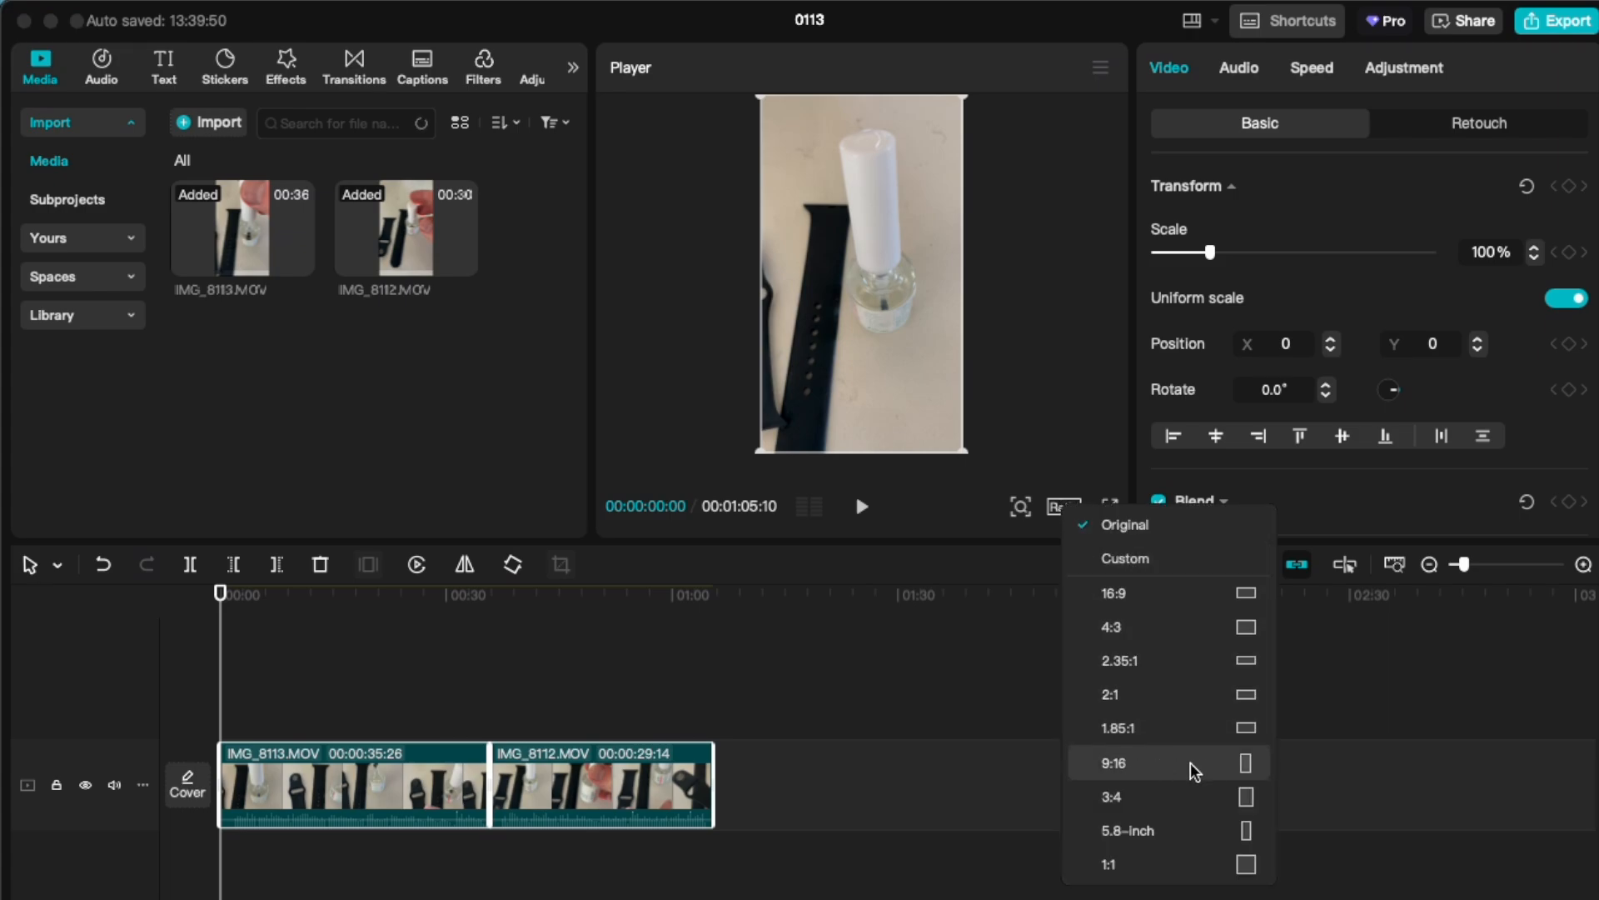
pyautogui.click(1114, 762)
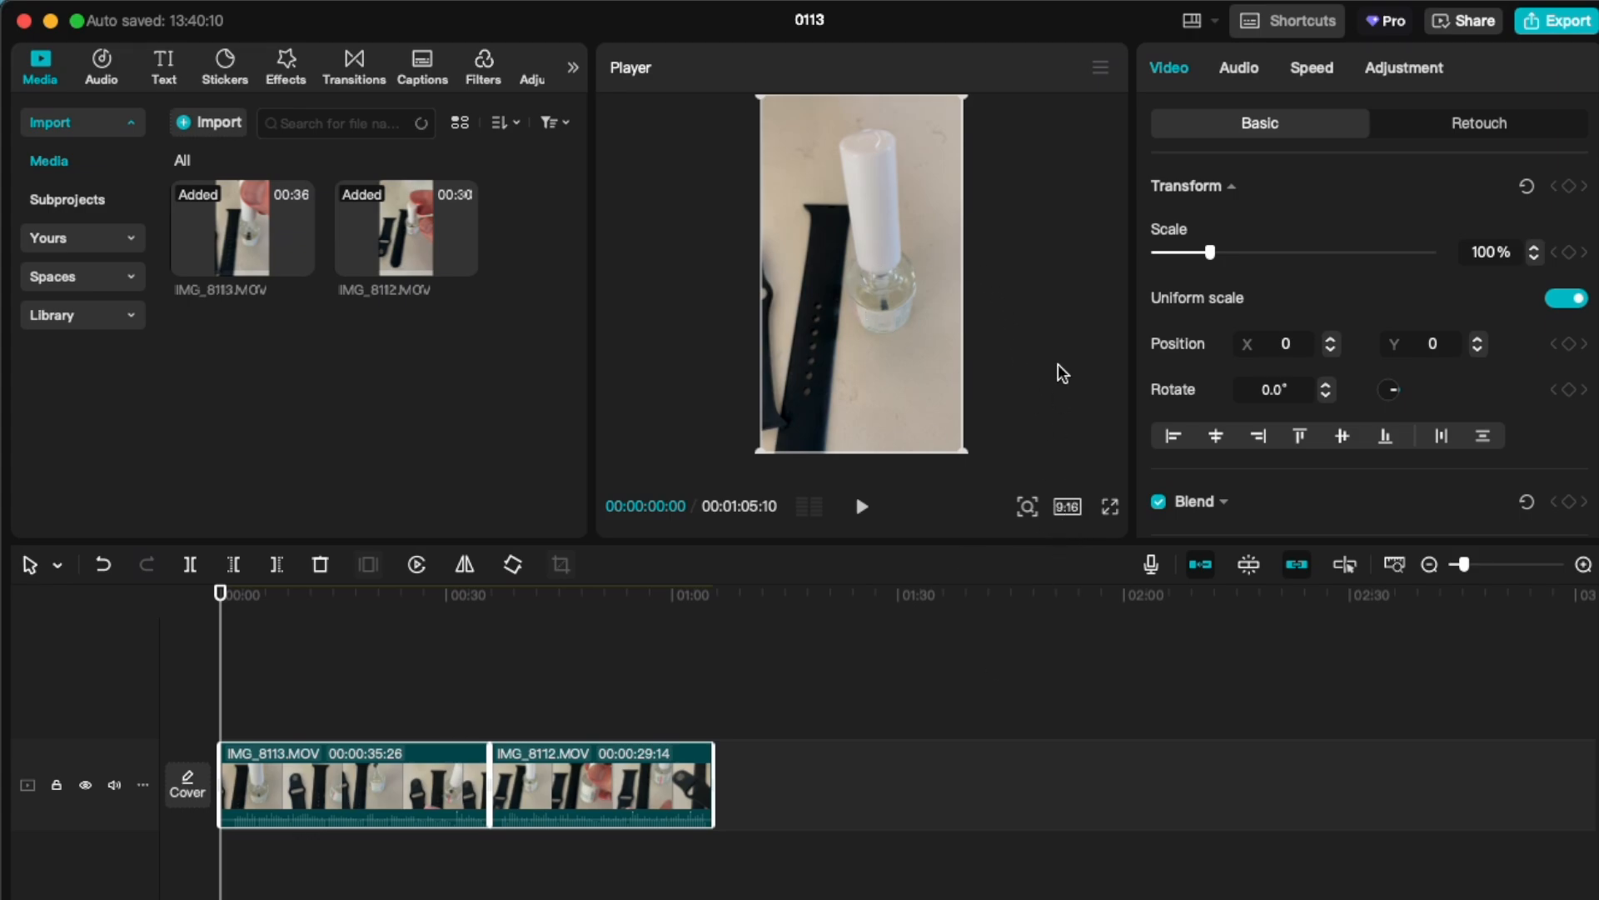
pyautogui.moveTo(721, 866)
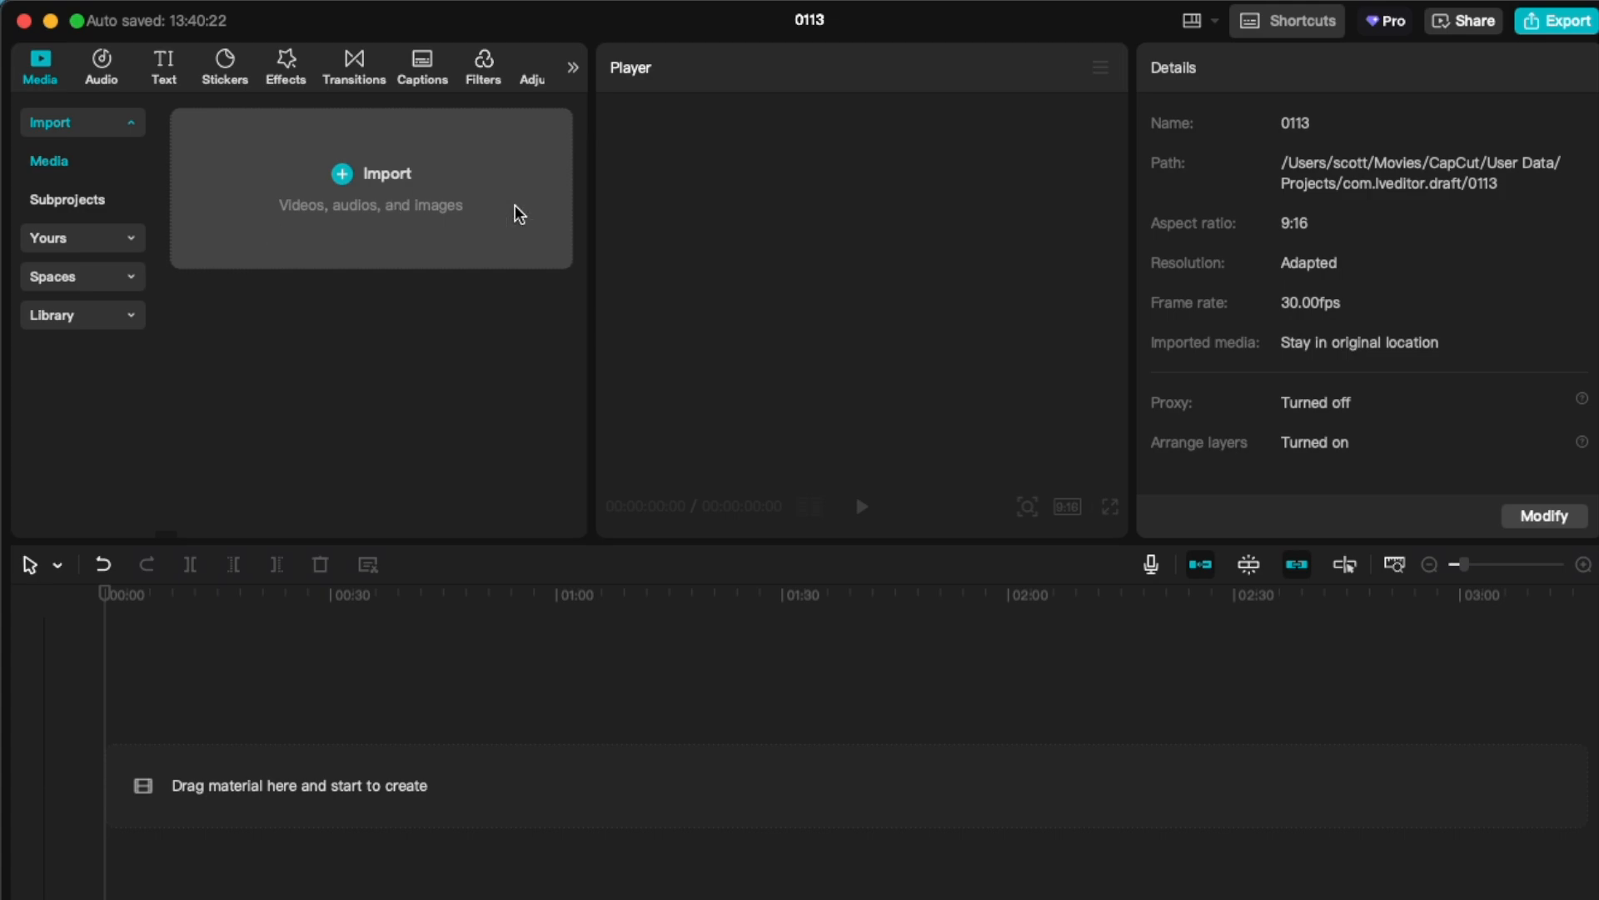
pyautogui.moveTo(1015, 503)
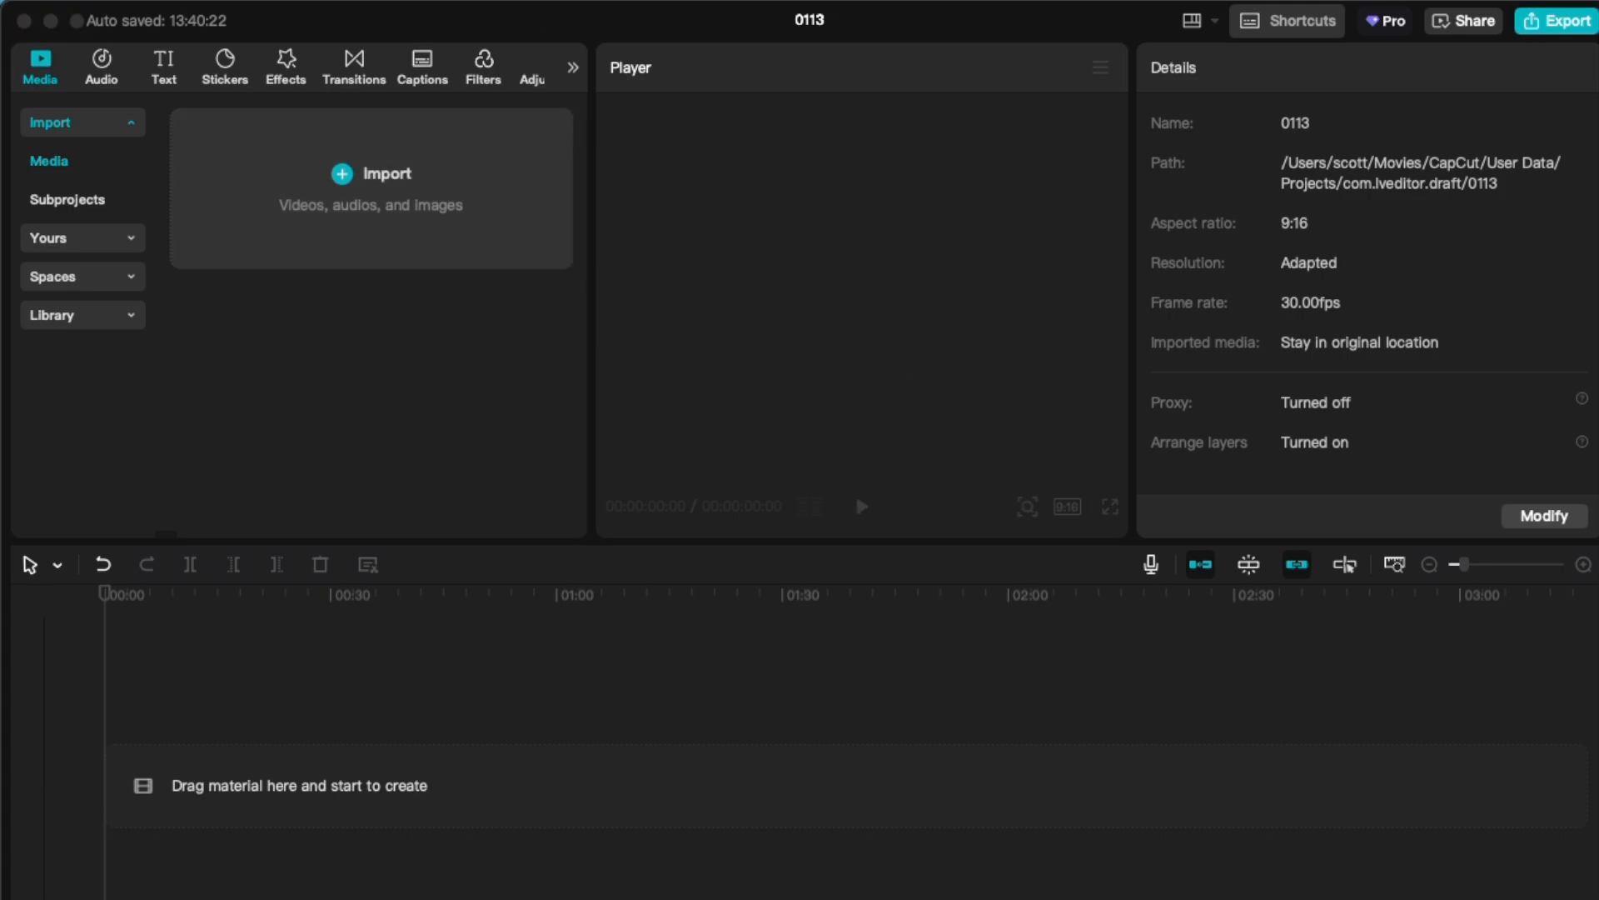
pyautogui.click(360, 171)
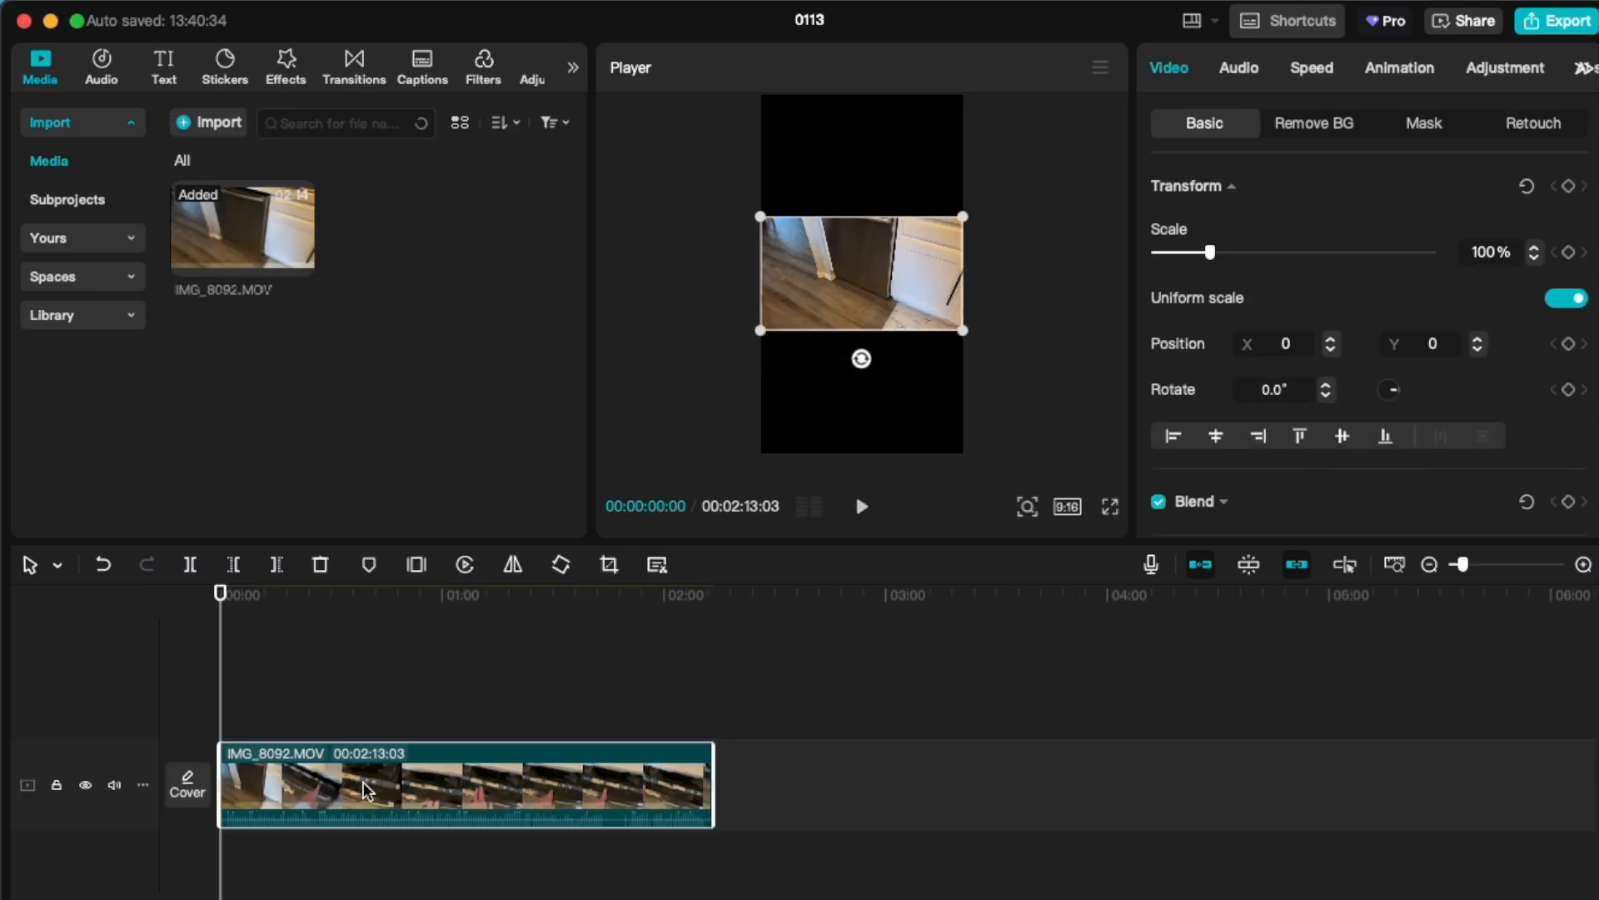
pyautogui.moveTo(1039, 455)
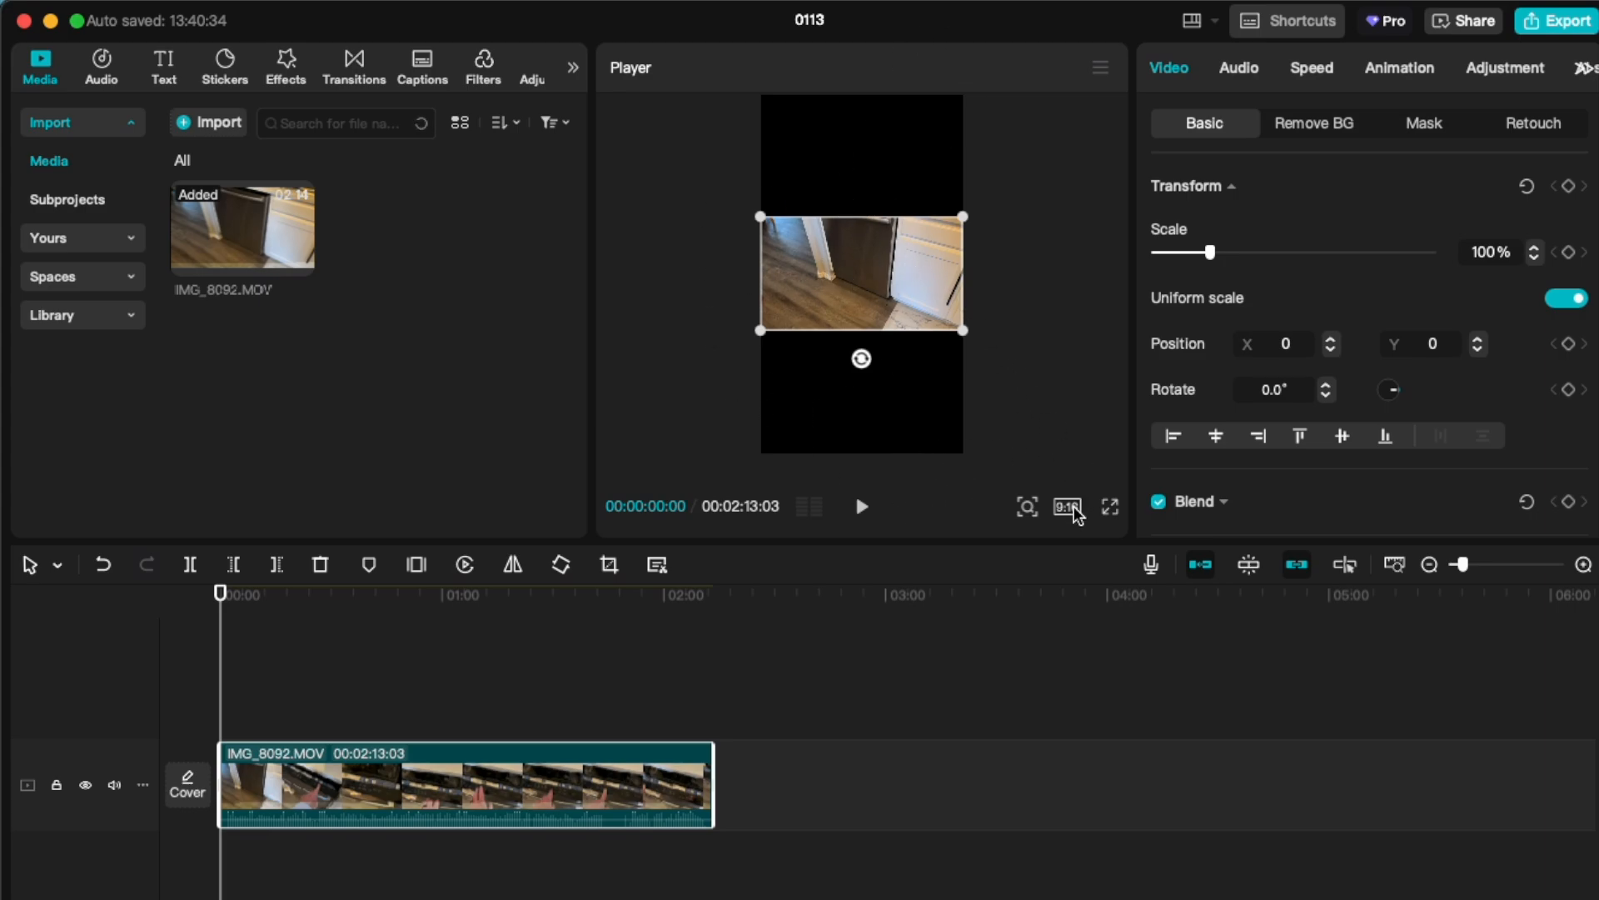
pyautogui.click(1066, 507)
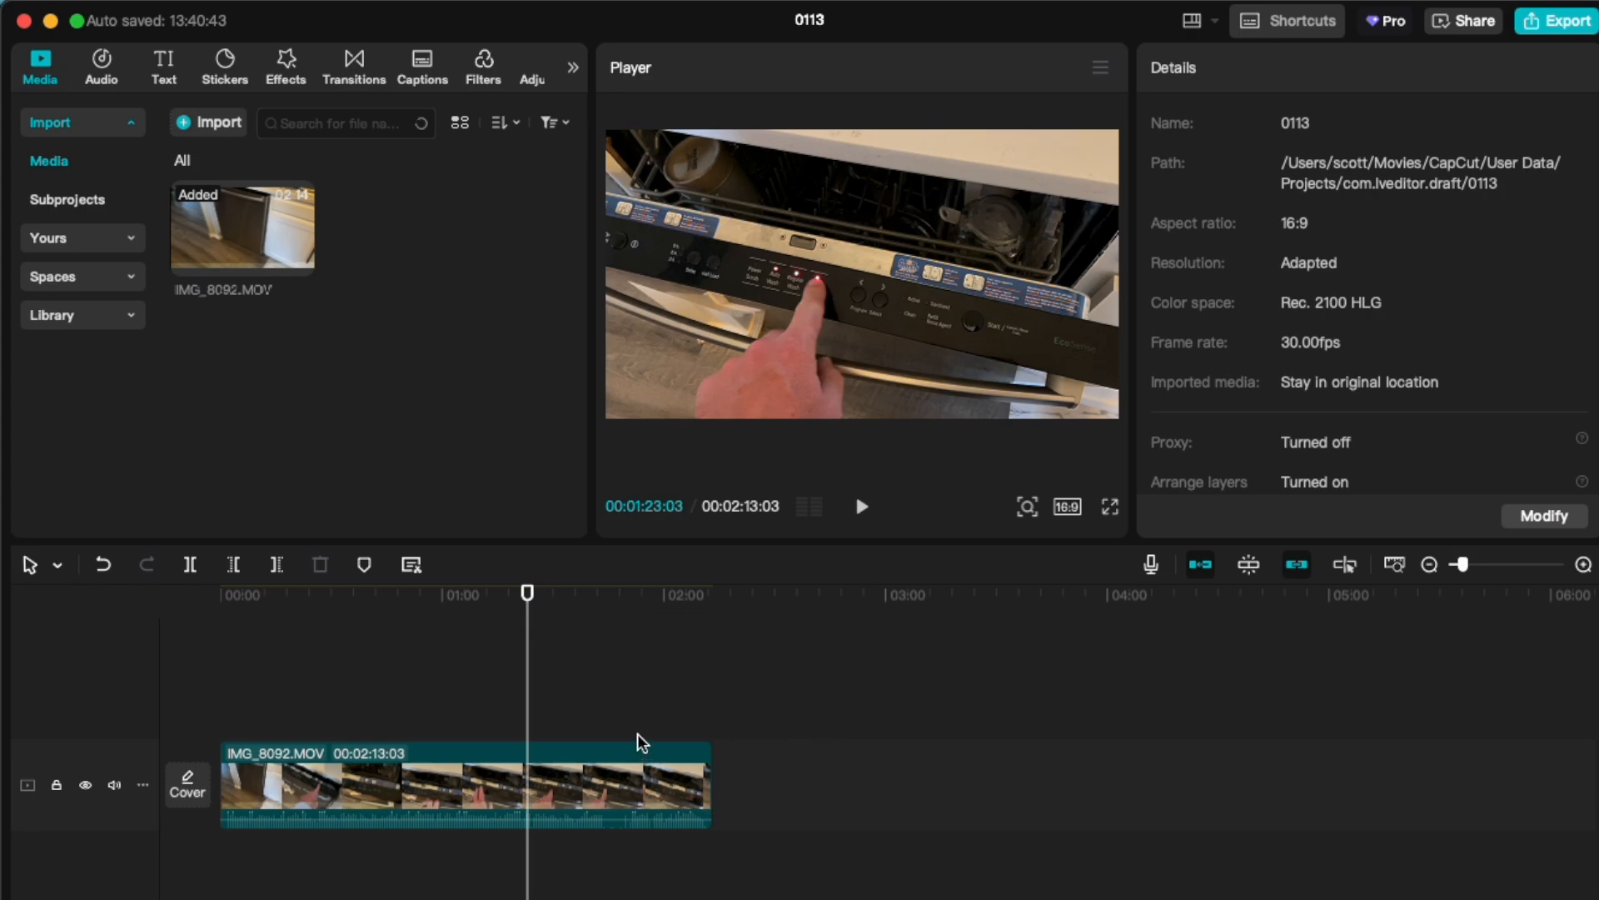
pyautogui.moveTo(655, 393)
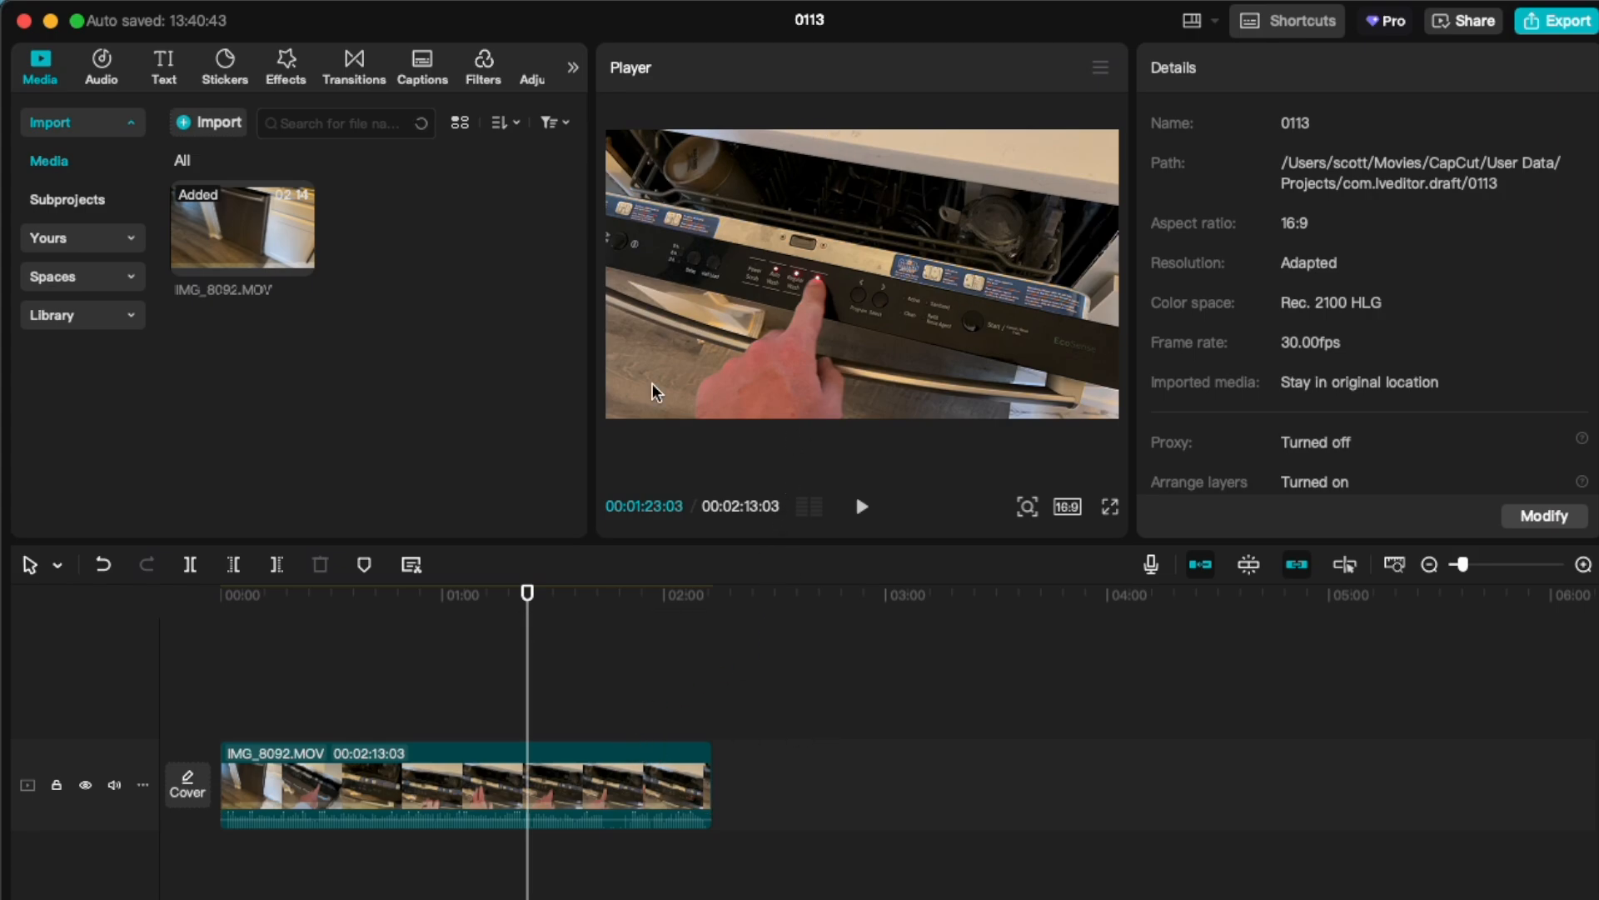
pyautogui.moveTo(1125, 535)
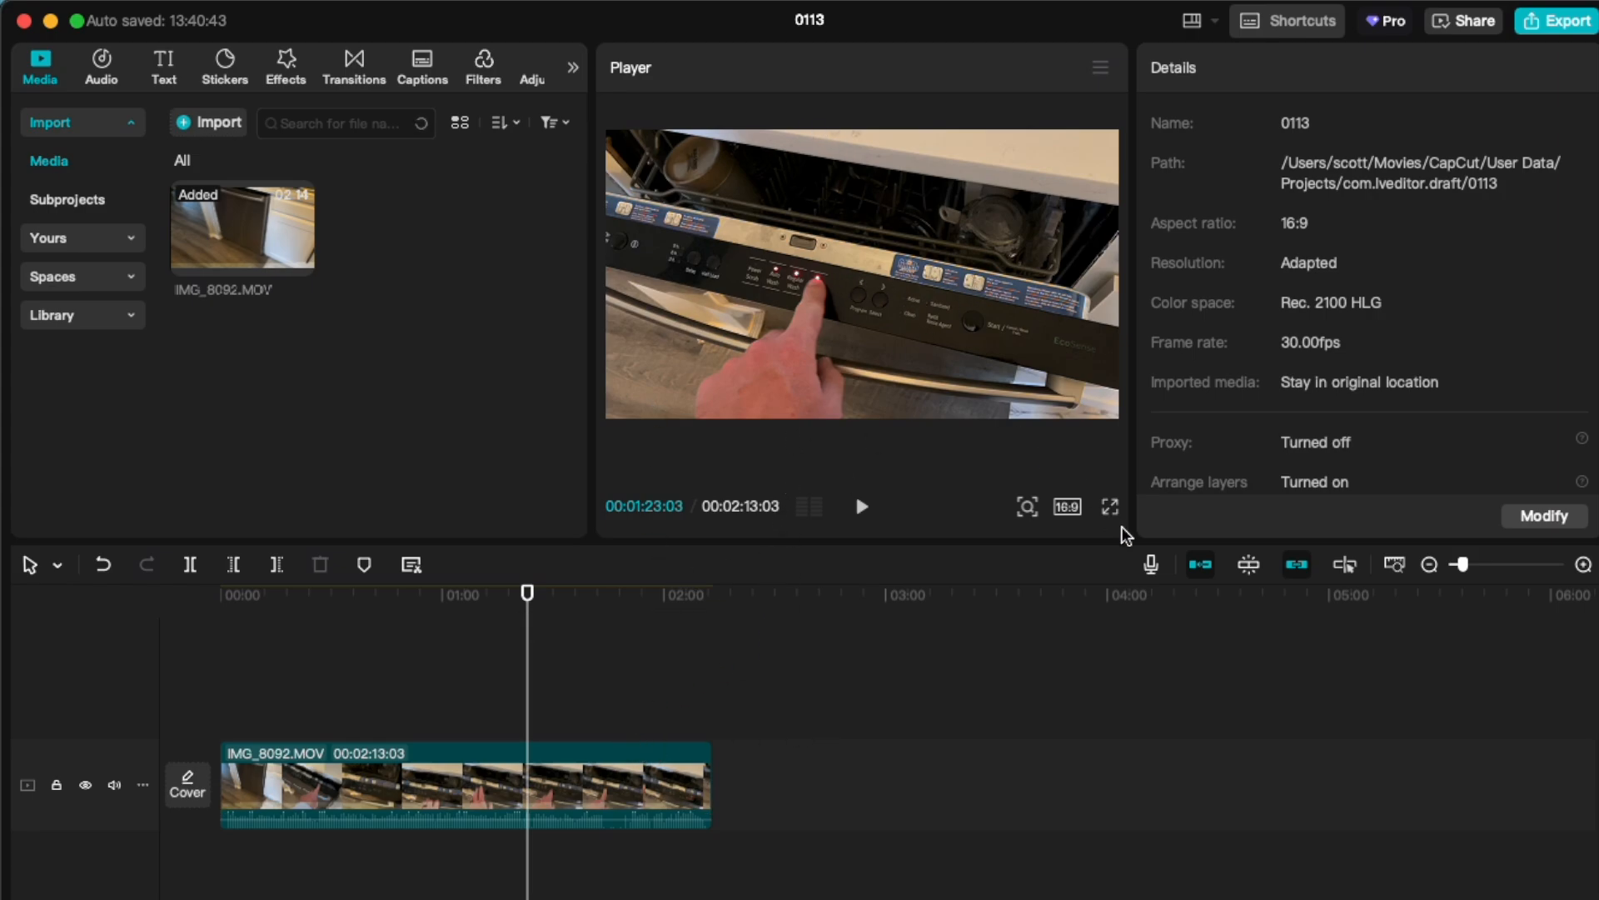
# Switch the canvas from 16:9 back to the 9:16 vertical ratio, keeping IMG_8092.MOV on the timeline
pyautogui.click(1066, 507)
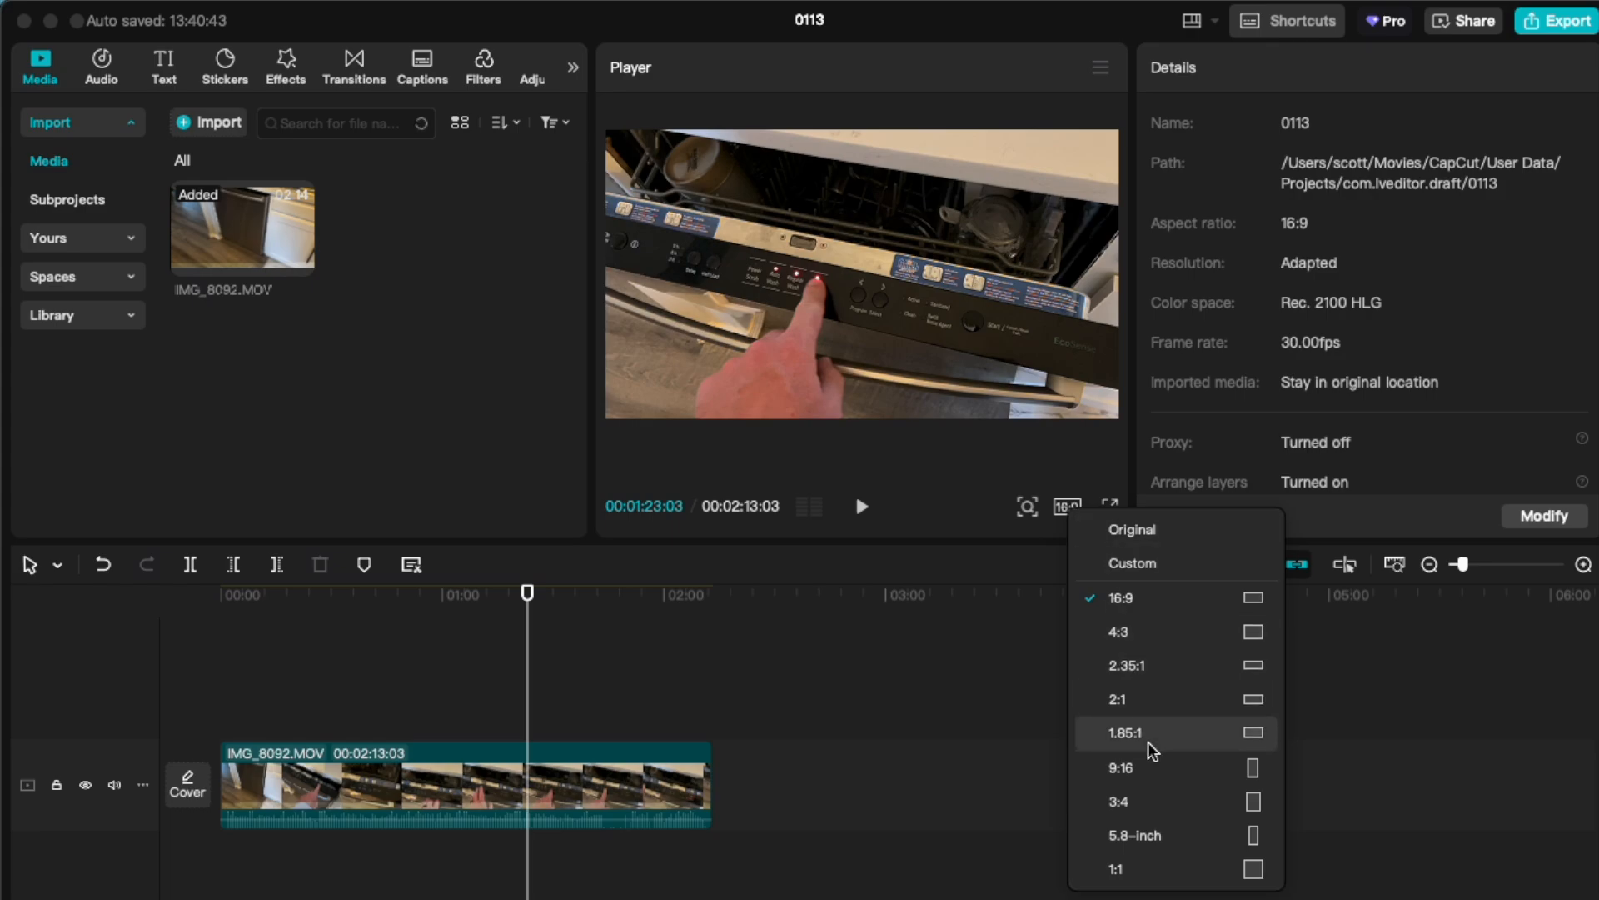
pyautogui.click(1120, 767)
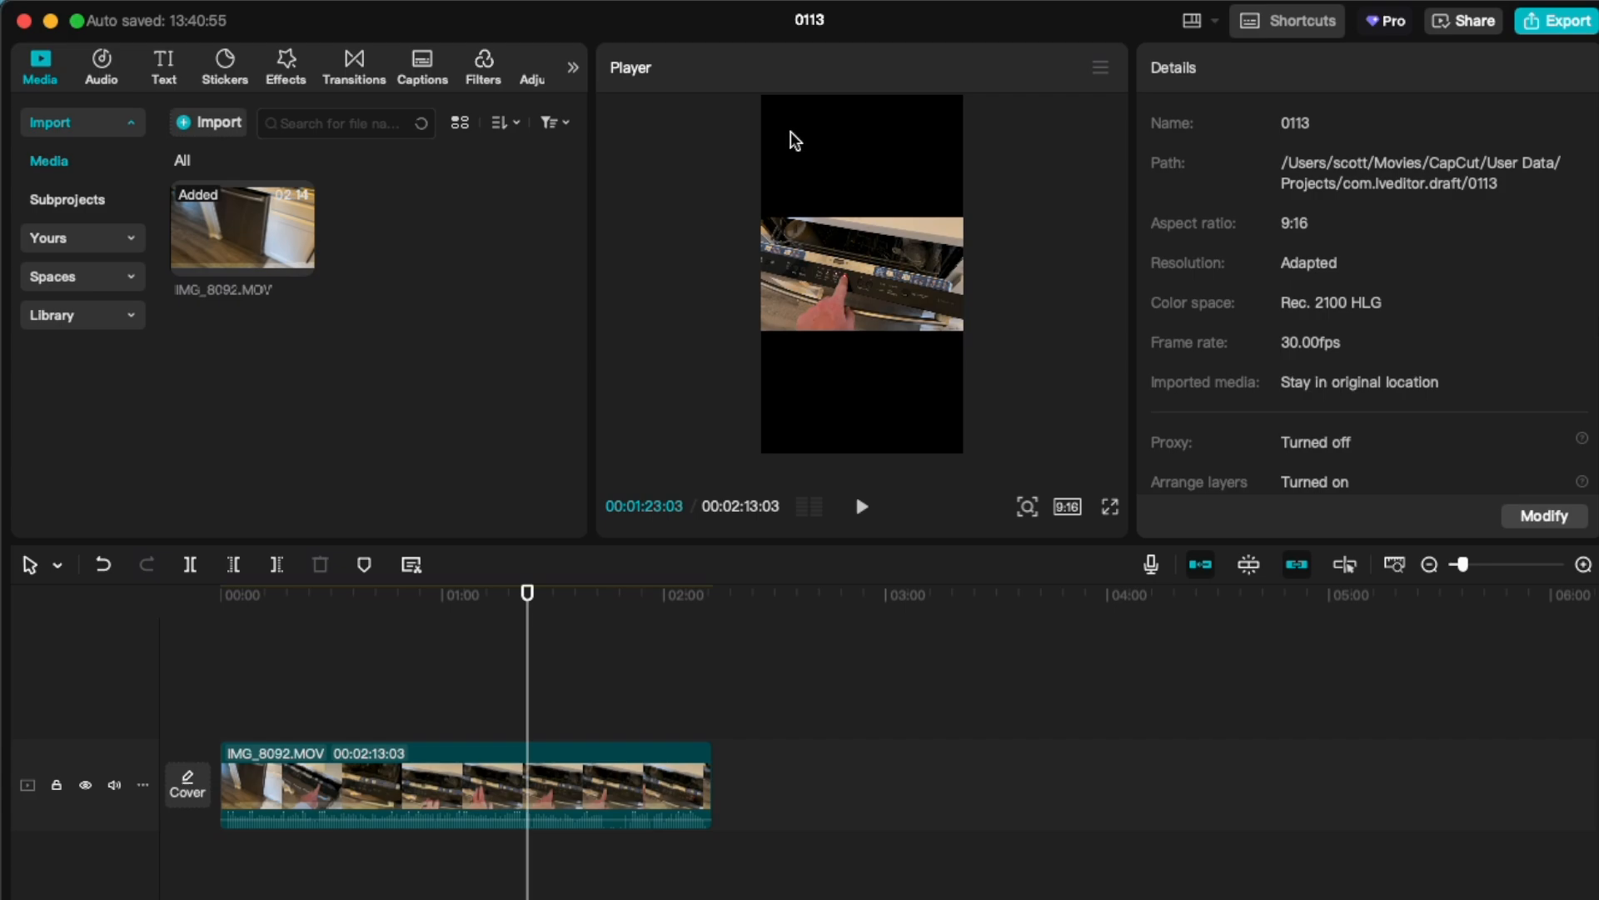
pyautogui.moveTo(866, 497)
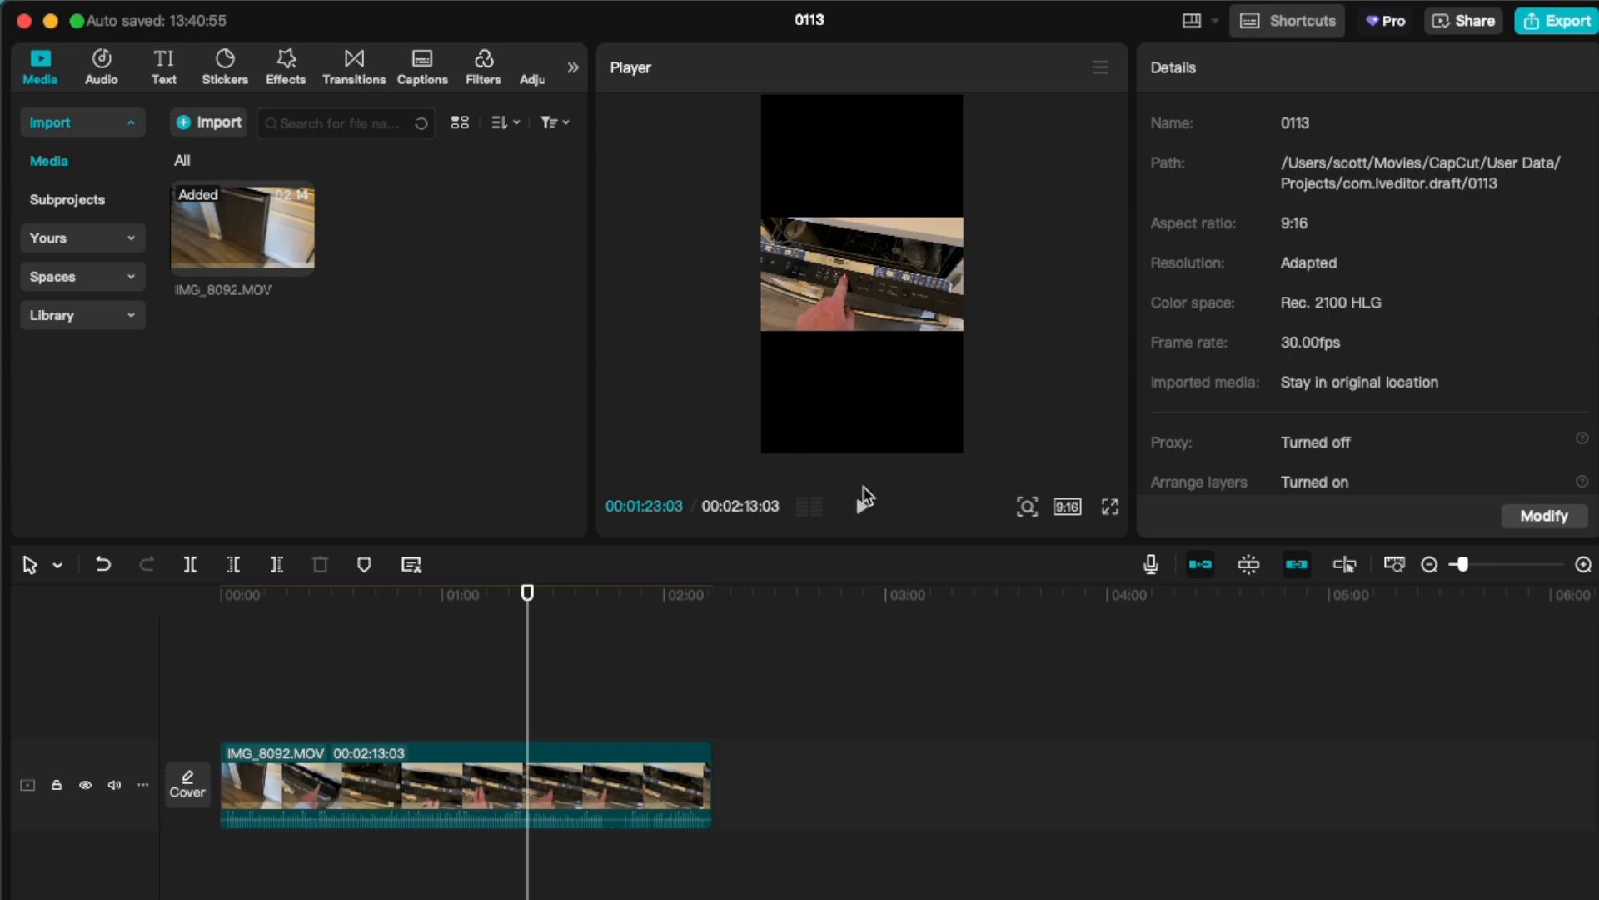
pyautogui.moveTo(757, 678)
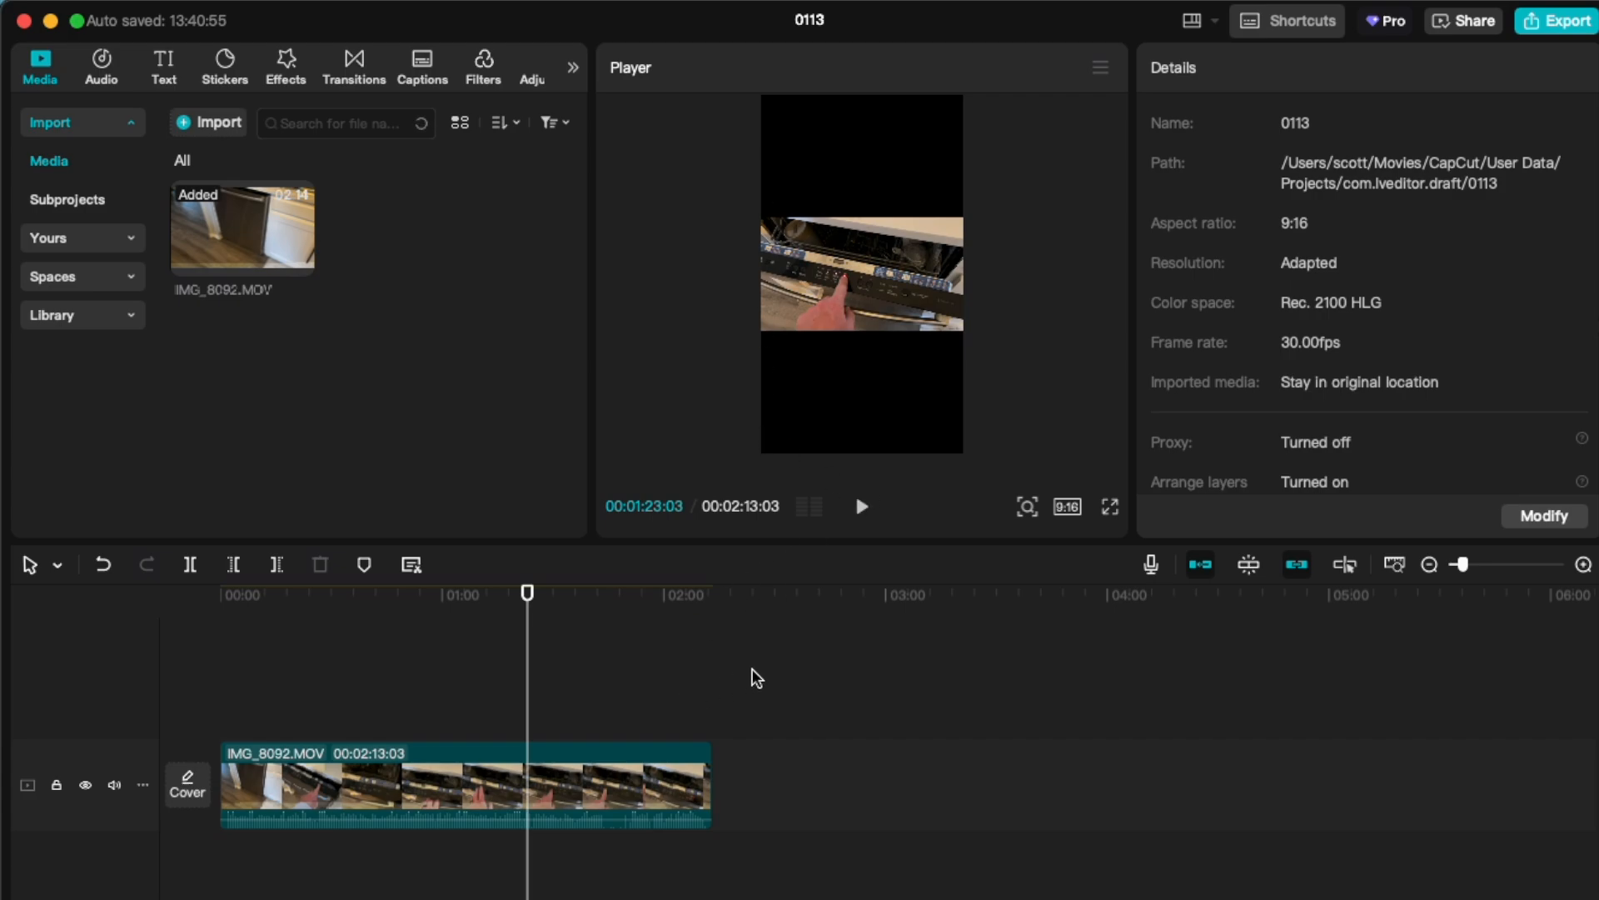
pyautogui.moveTo(820, 252)
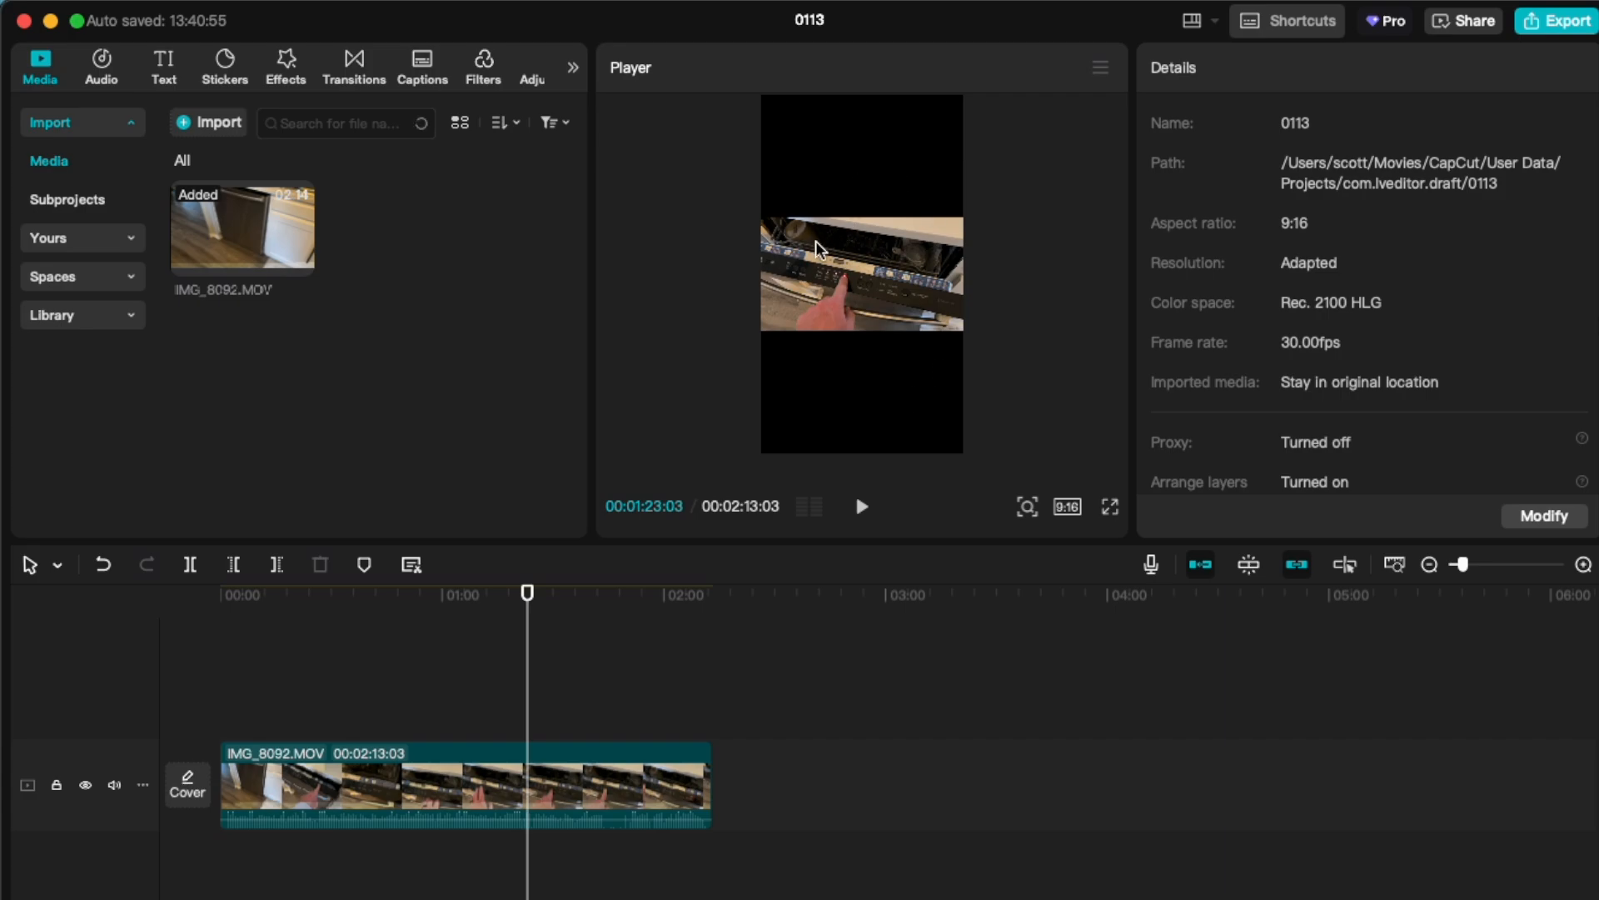
pyautogui.moveTo(631, 724)
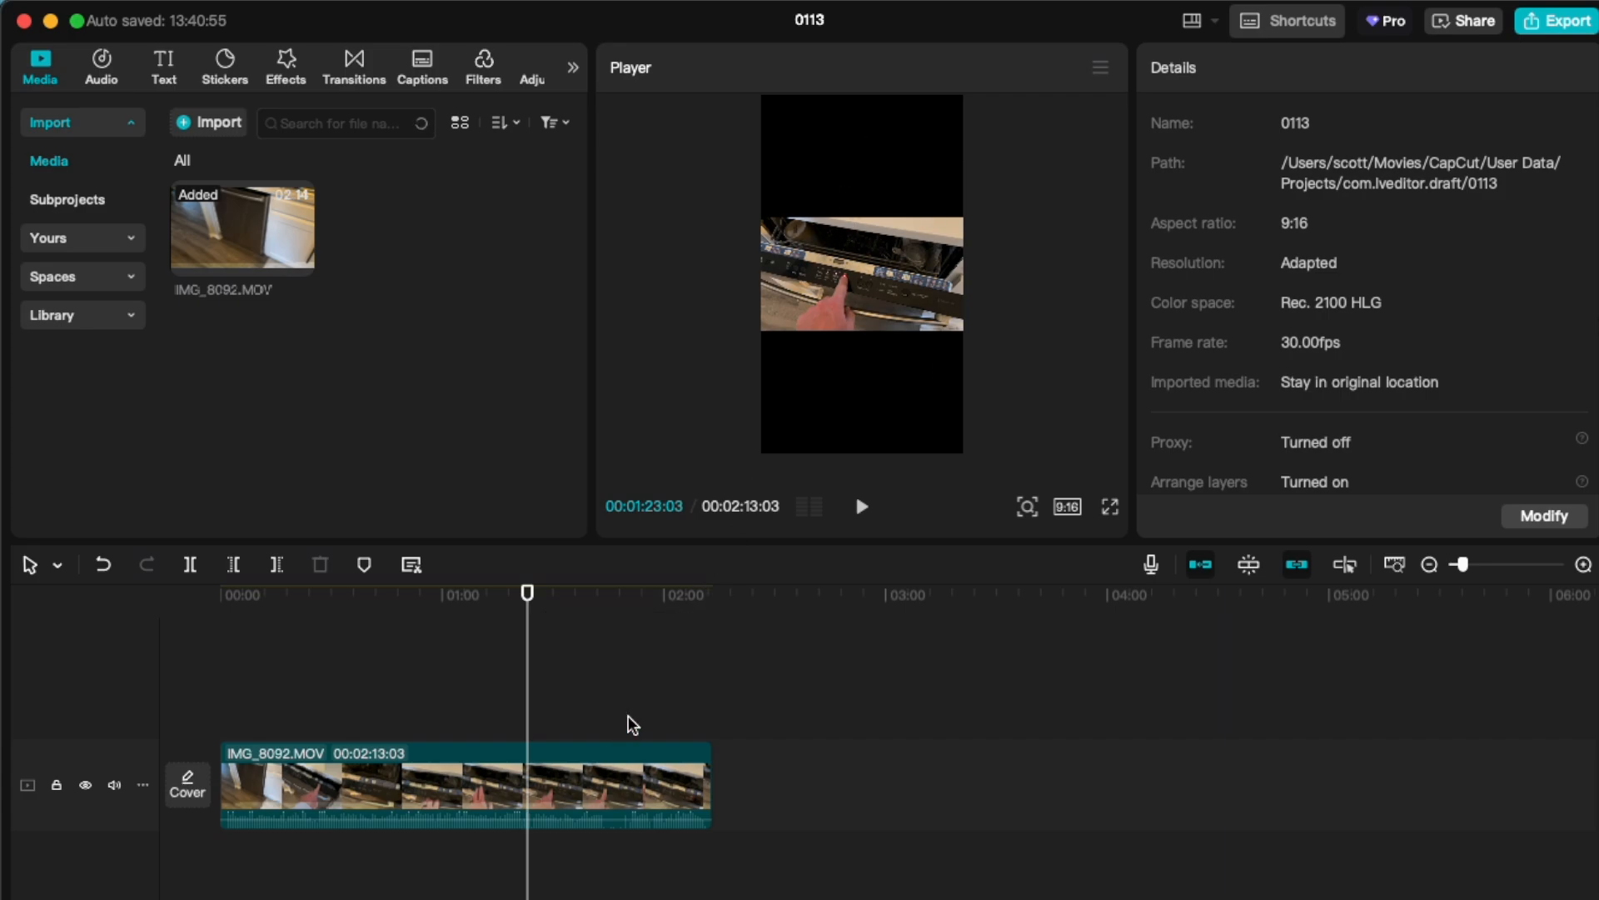
# Scale IMG_8092.MOV up to 318% via the Scale slider so it fills the 9:16 frame
pyautogui.click(460, 785)
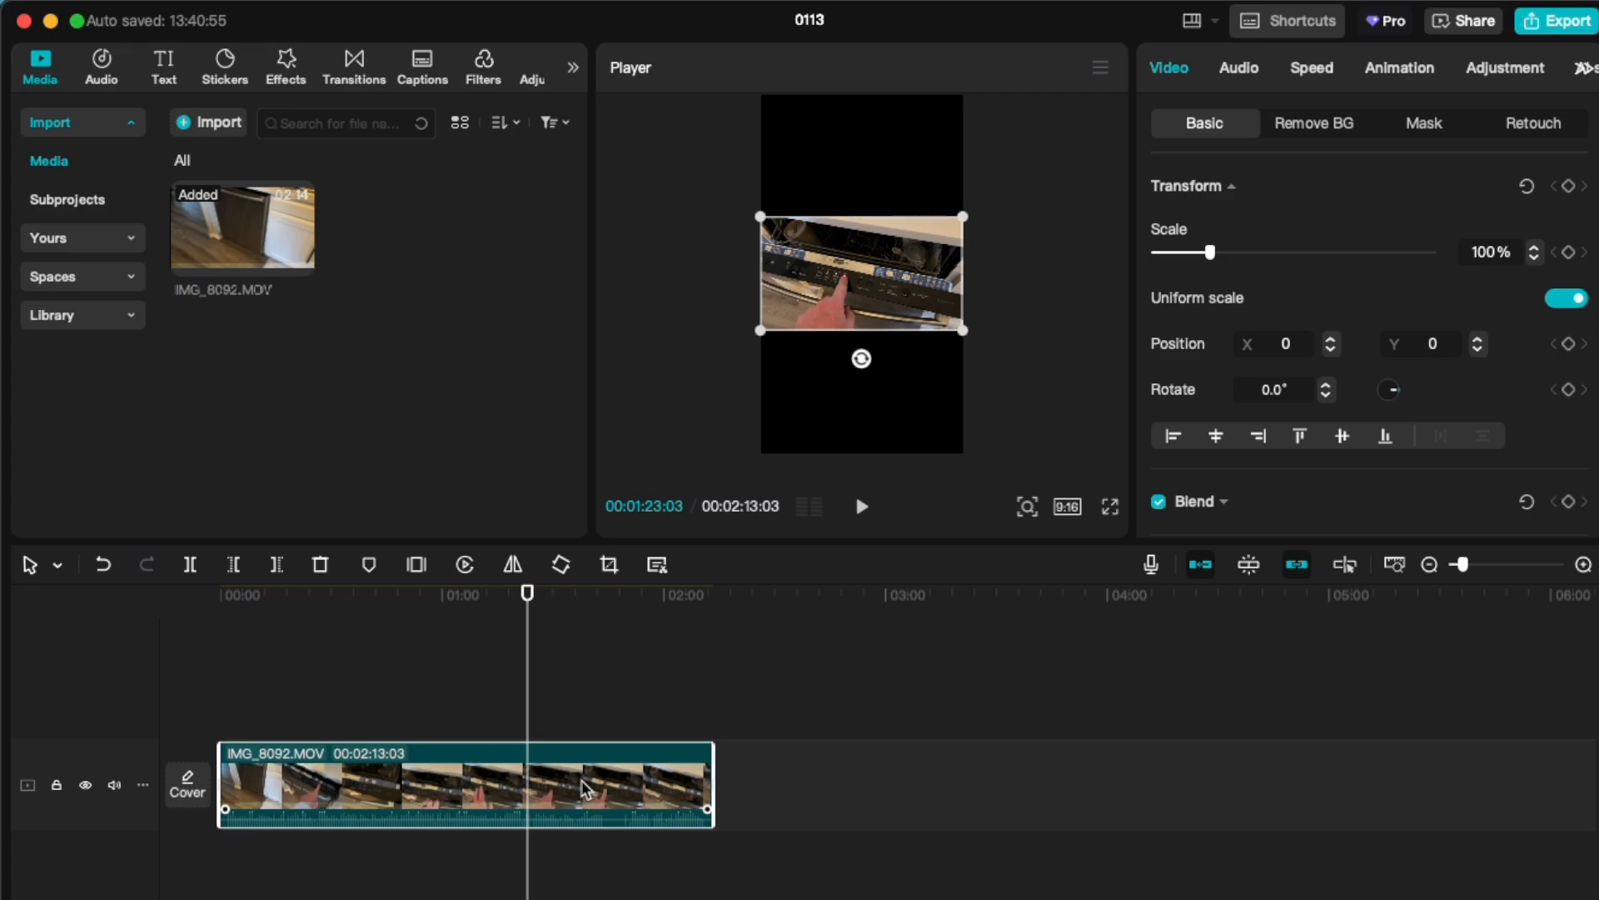
pyautogui.moveTo(790, 225)
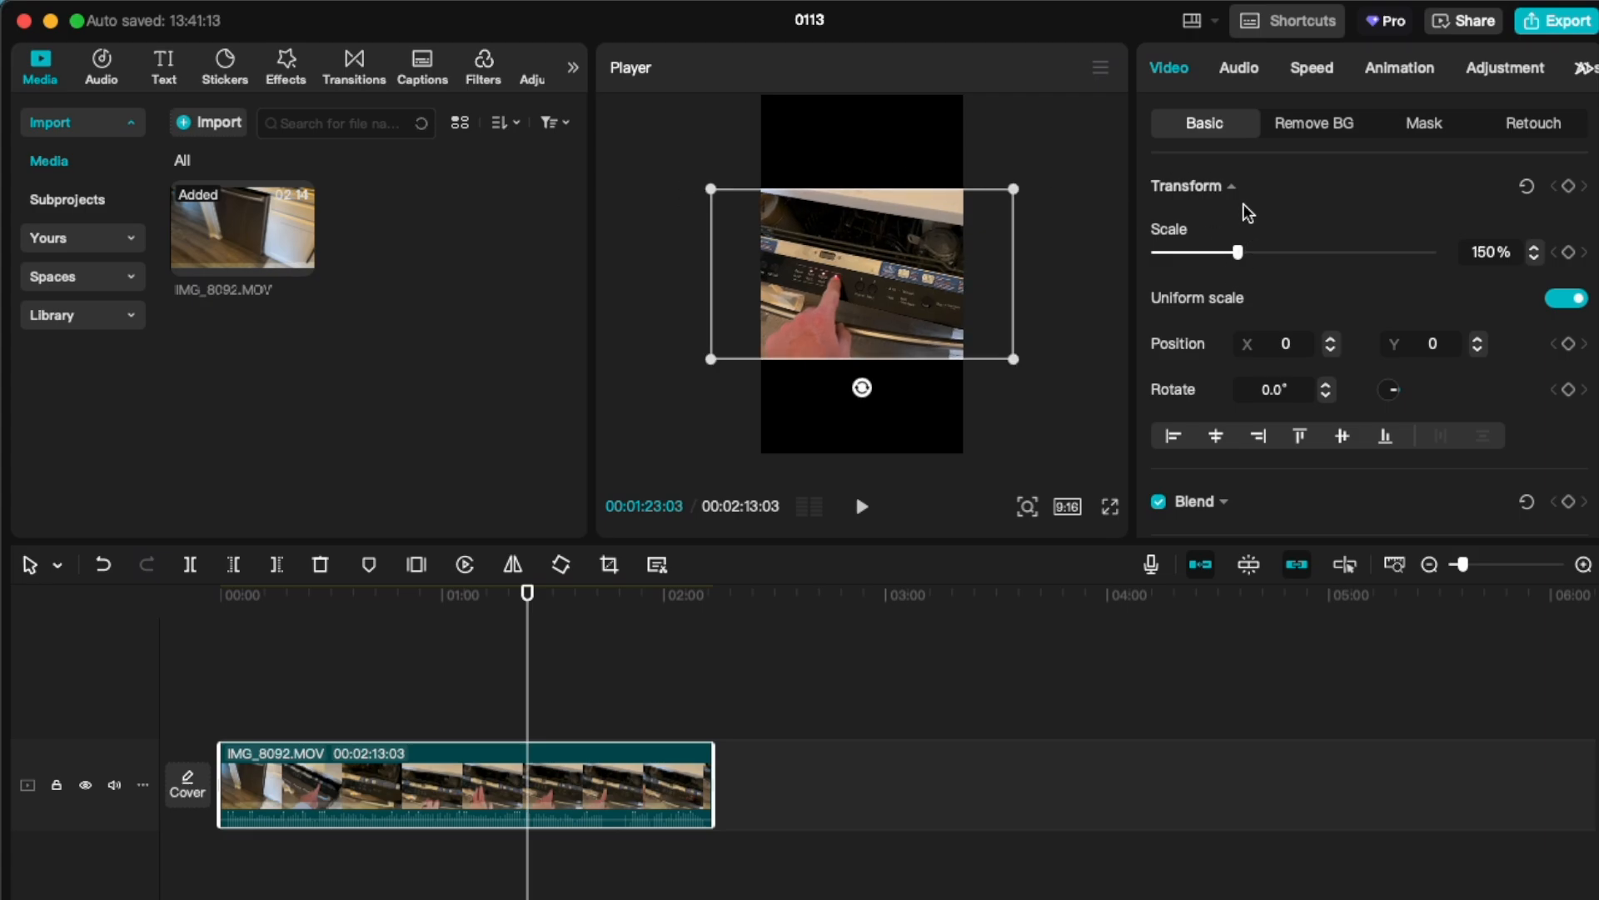
pyautogui.moveTo(1234, 252); pyautogui.dragTo(1257, 252)
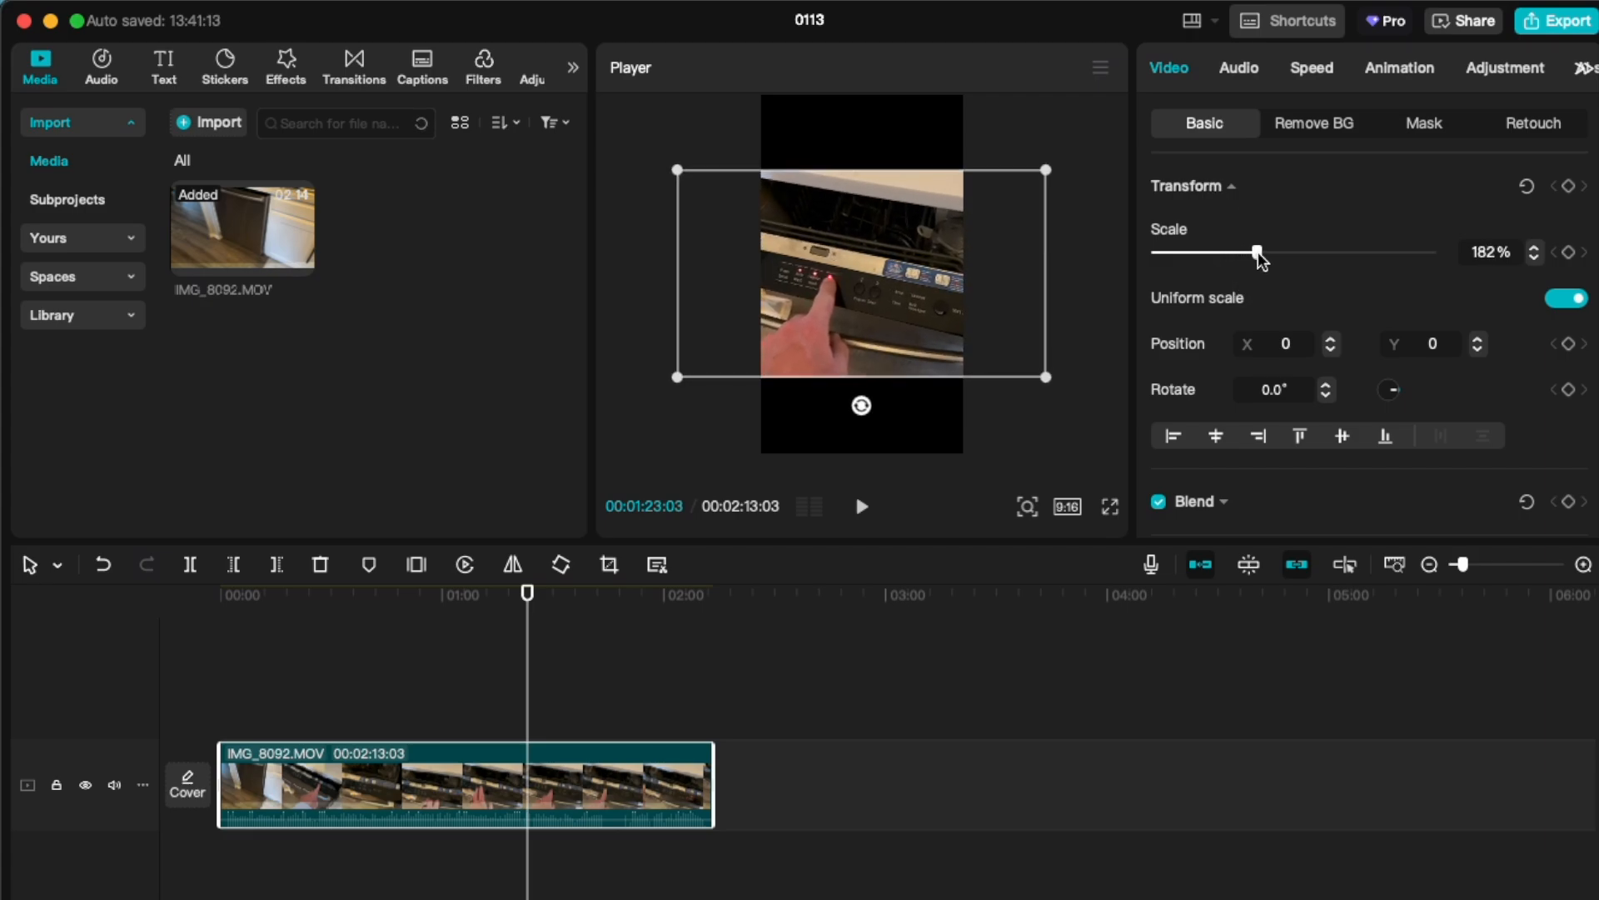
pyautogui.moveTo(1256, 252); pyautogui.dragTo(1330, 251)
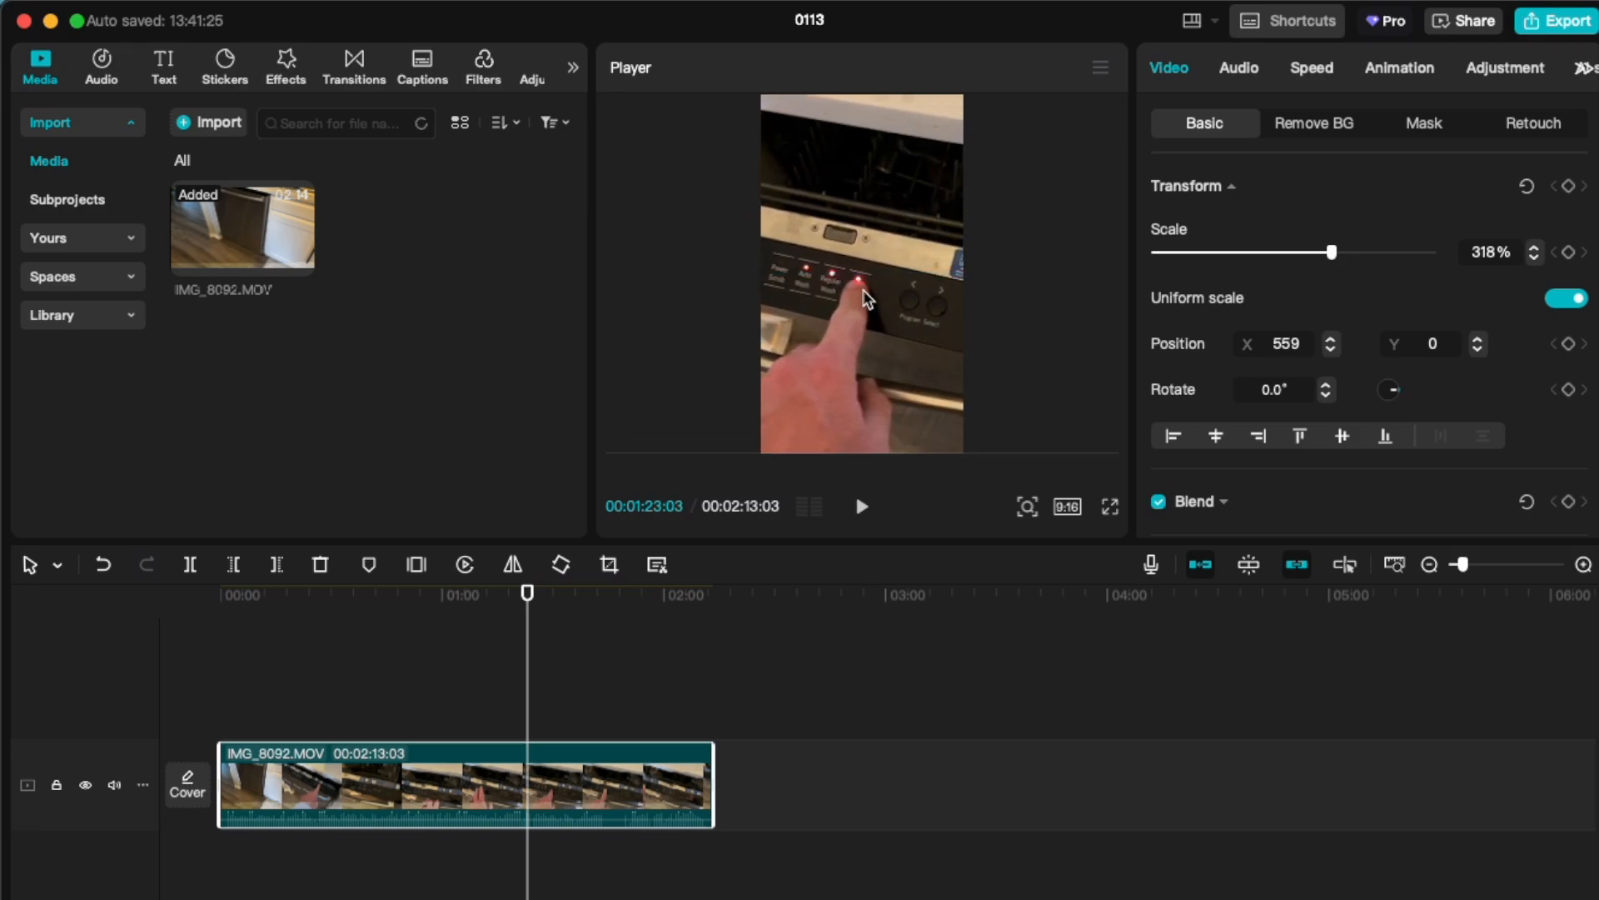
pyautogui.moveTo(1046, 470)
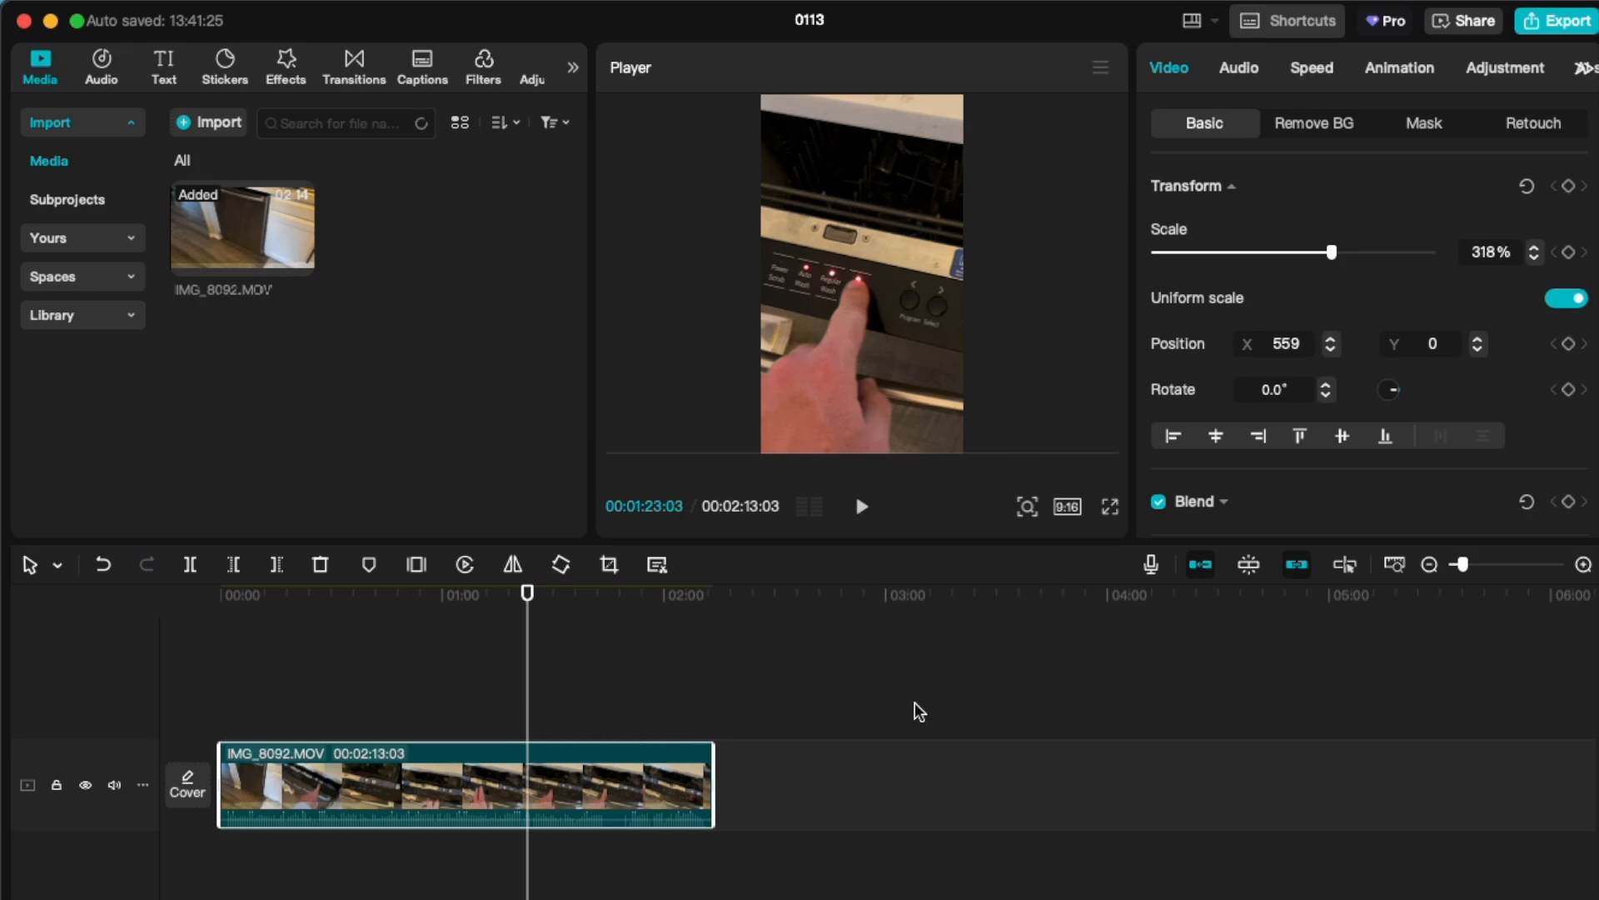
pyautogui.moveTo(1108, 490)
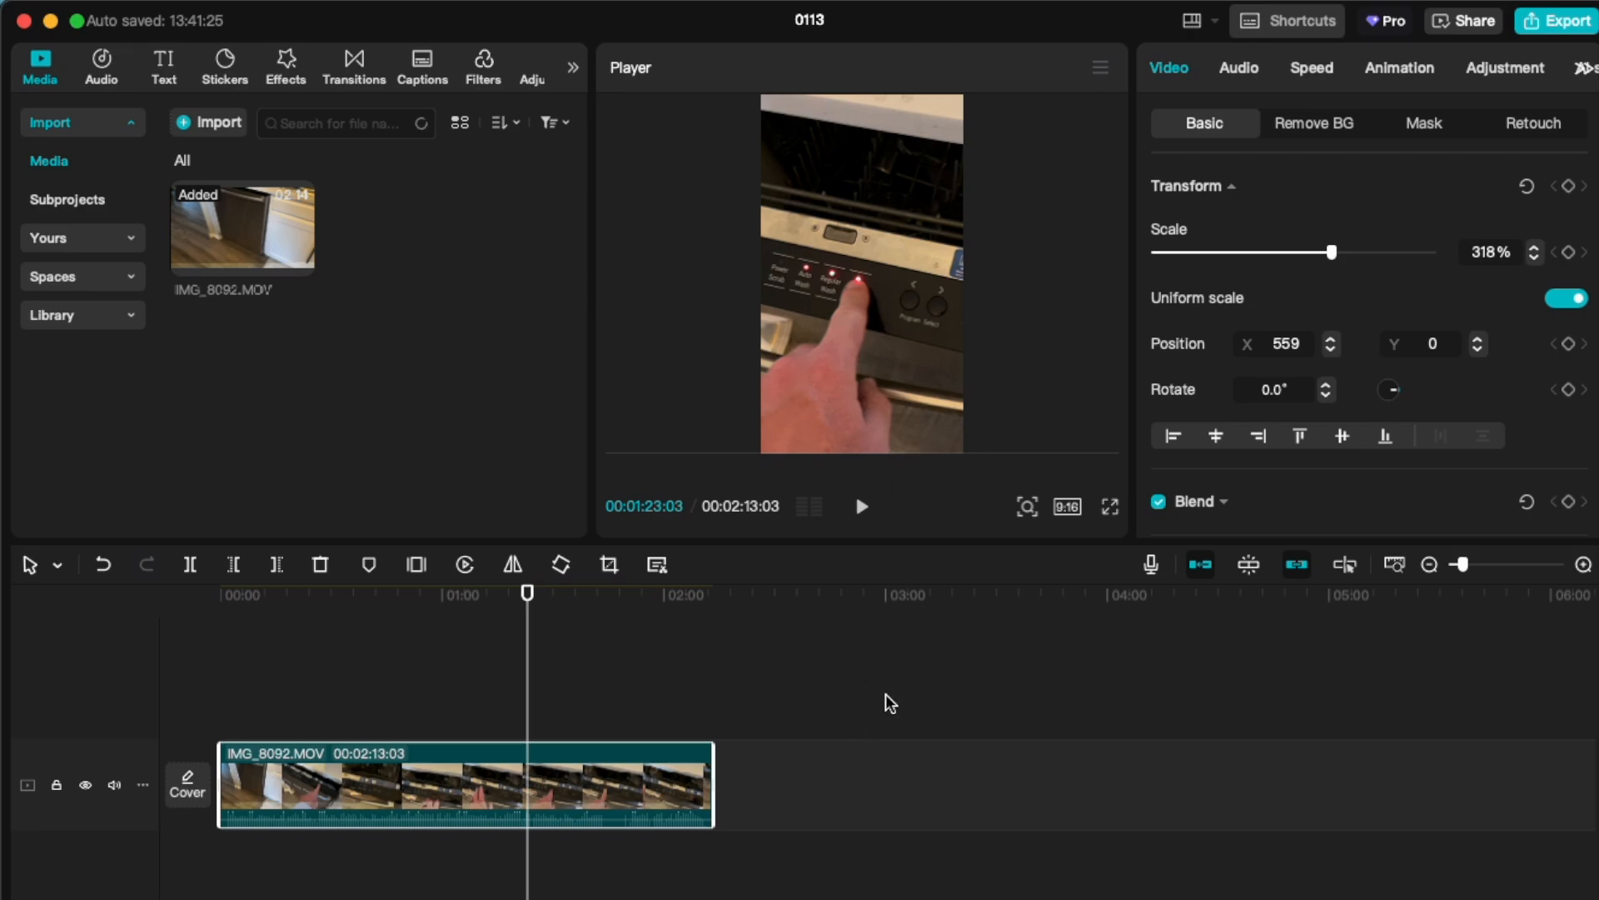
pyautogui.moveTo(811, 701)
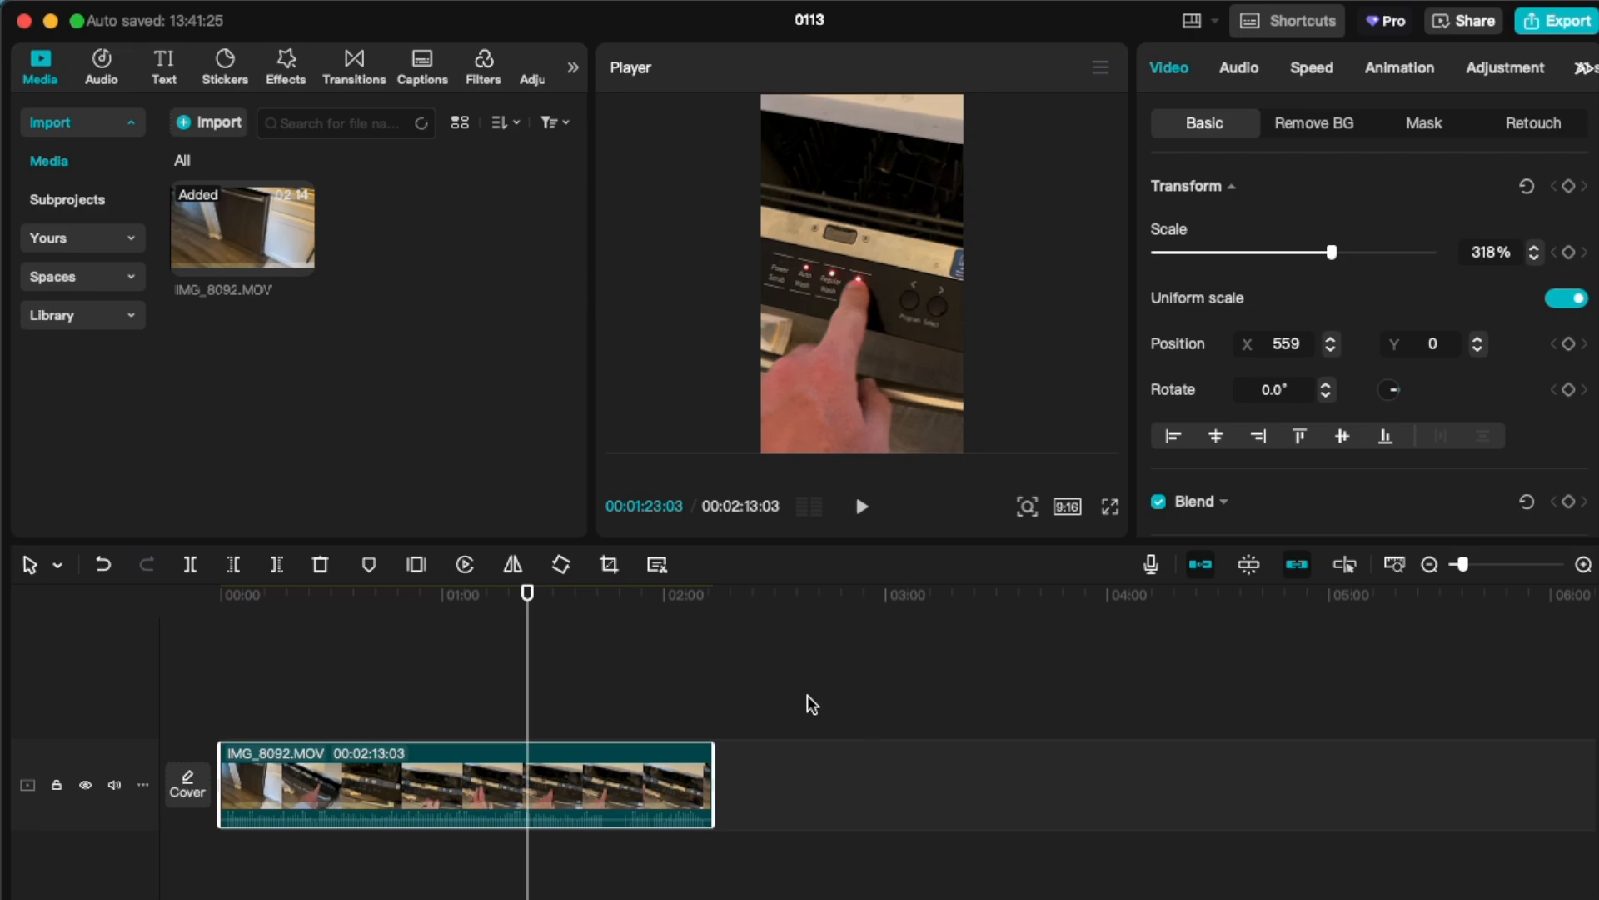
pyautogui.moveTo(834, 694)
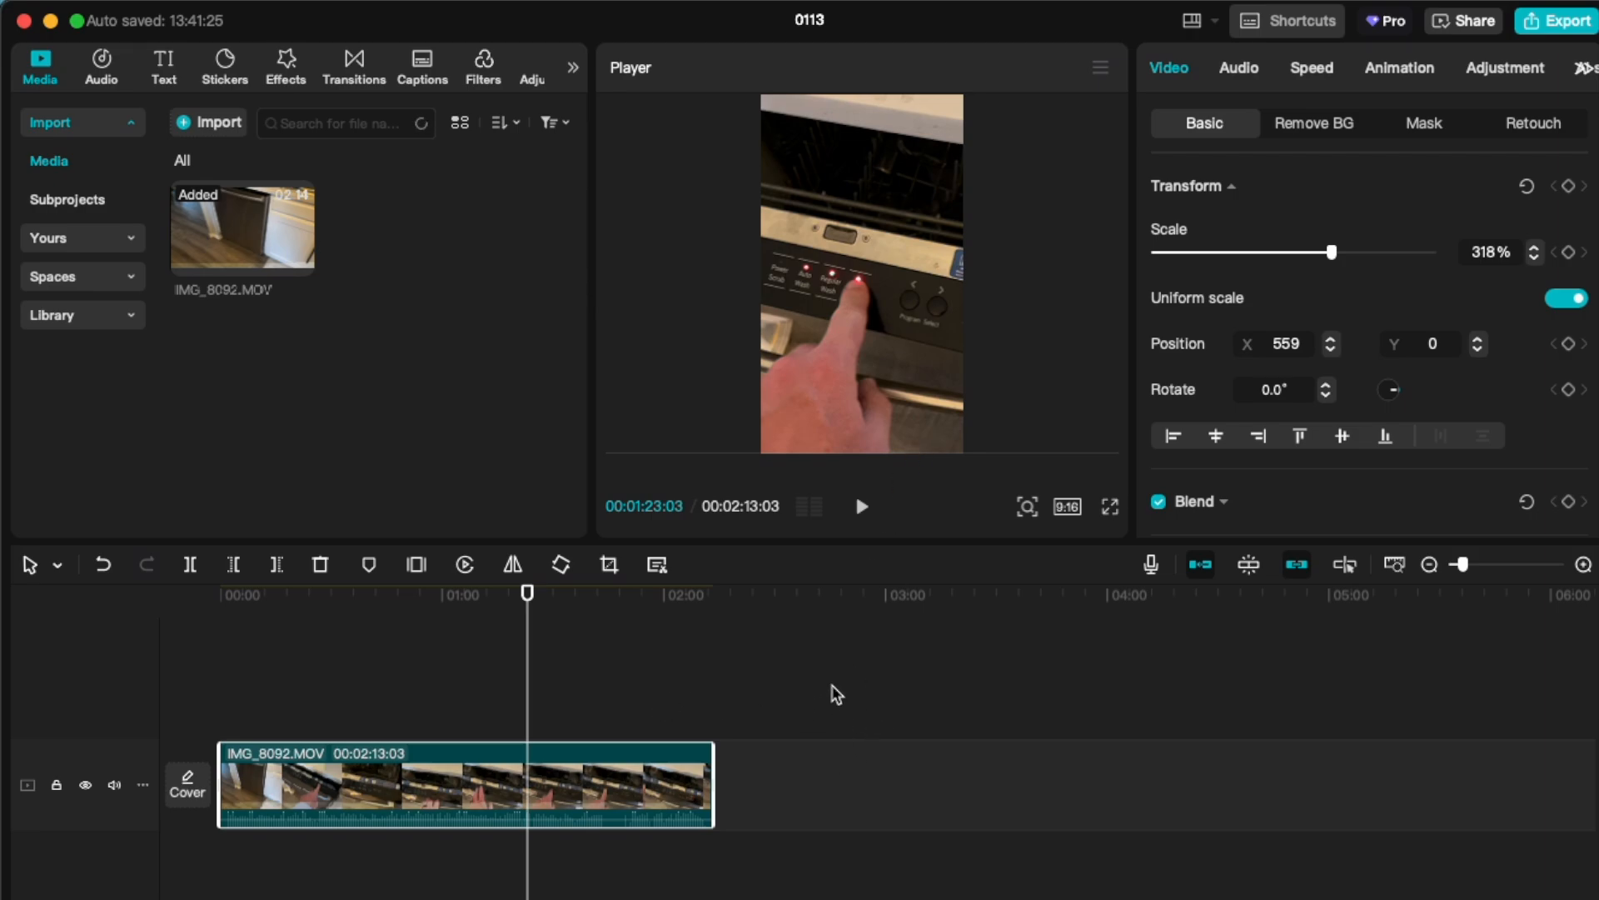
pyautogui.moveTo(850, 698)
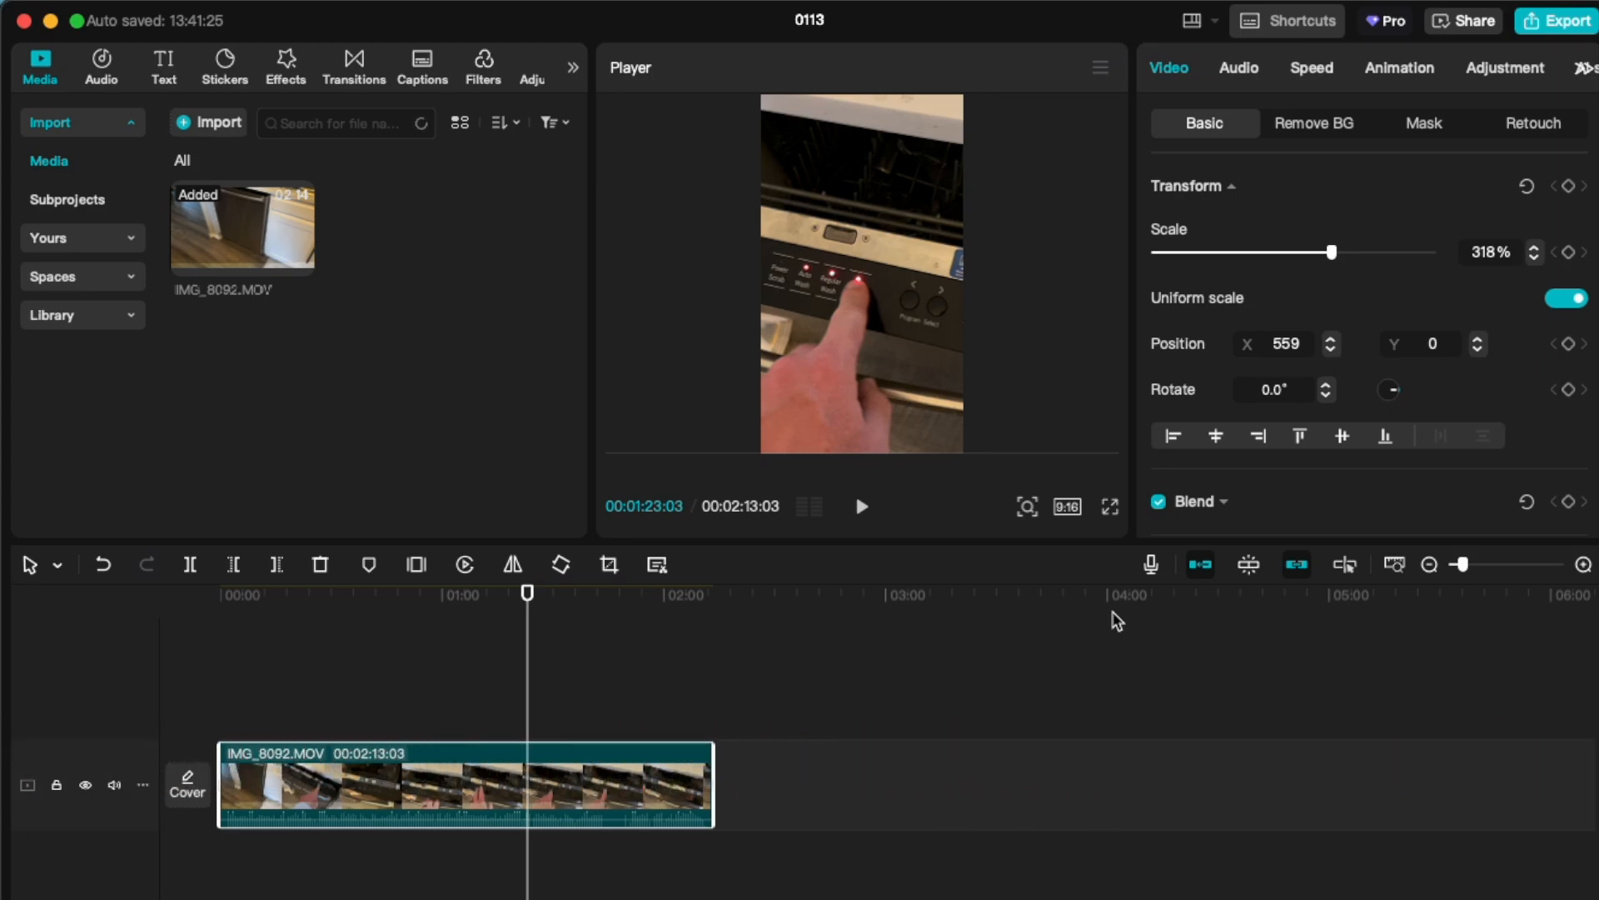
pyautogui.moveTo(1004, 716)
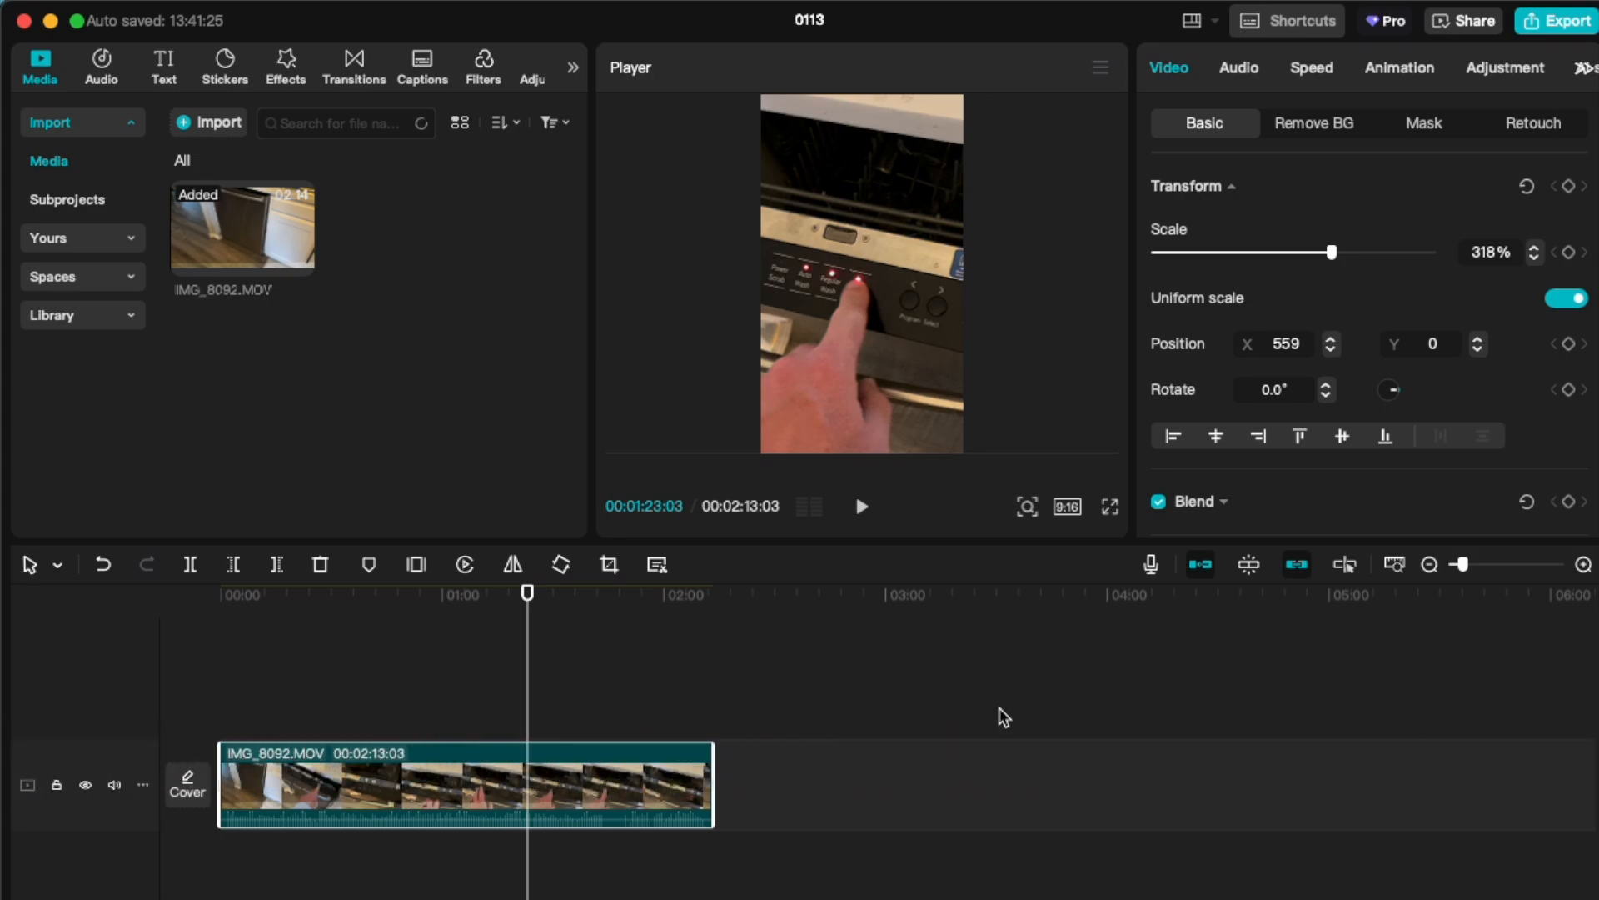
pyautogui.moveTo(922, 692)
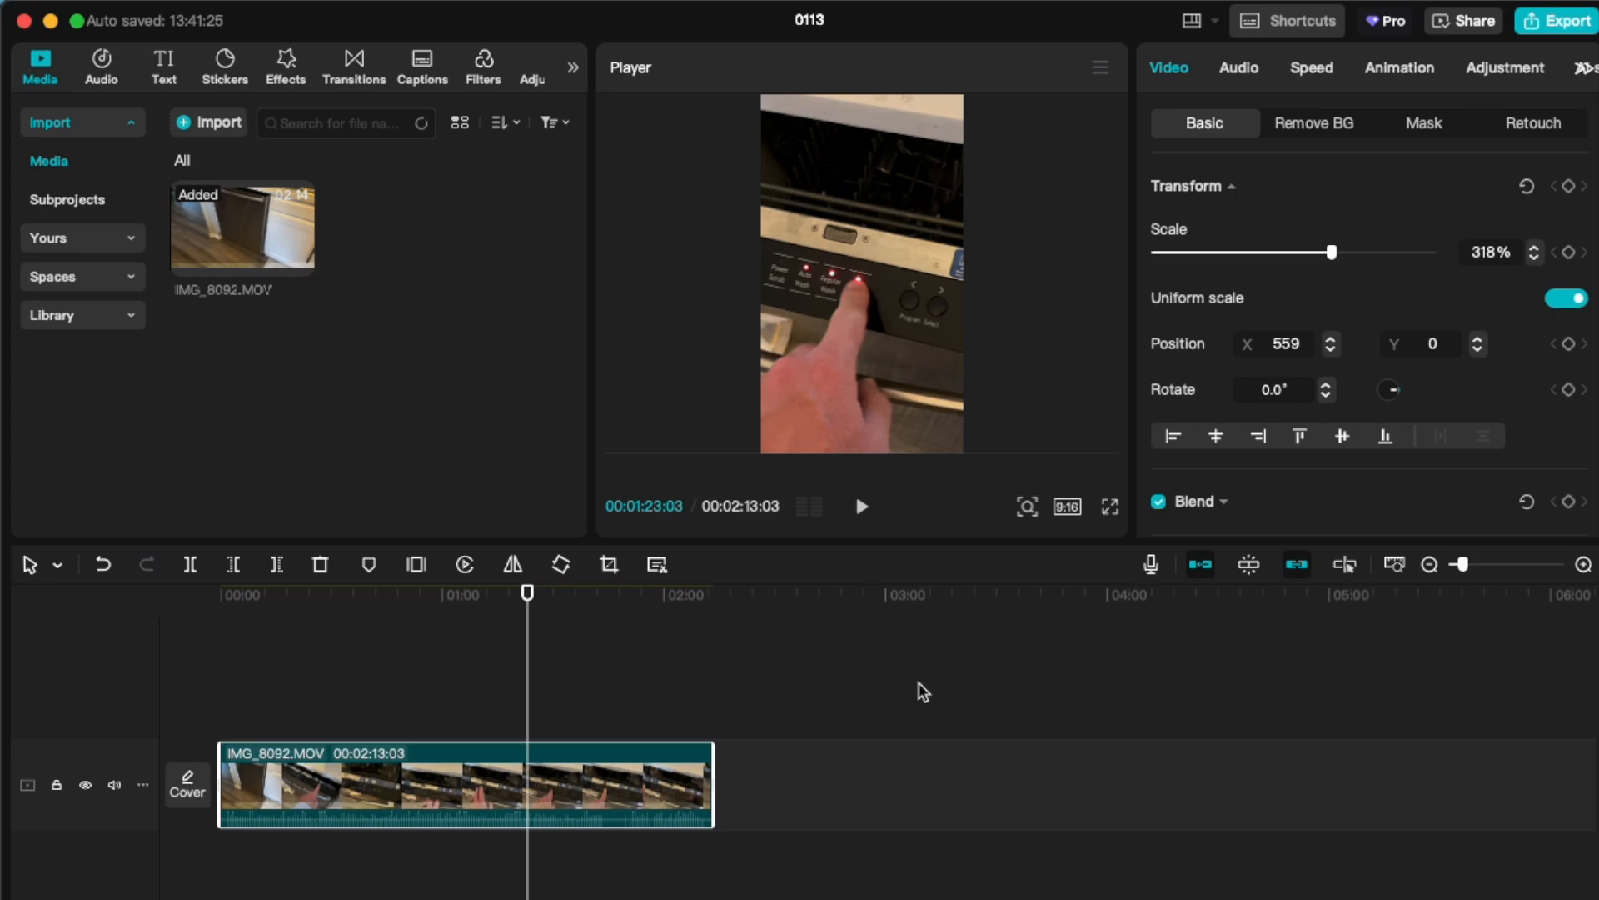